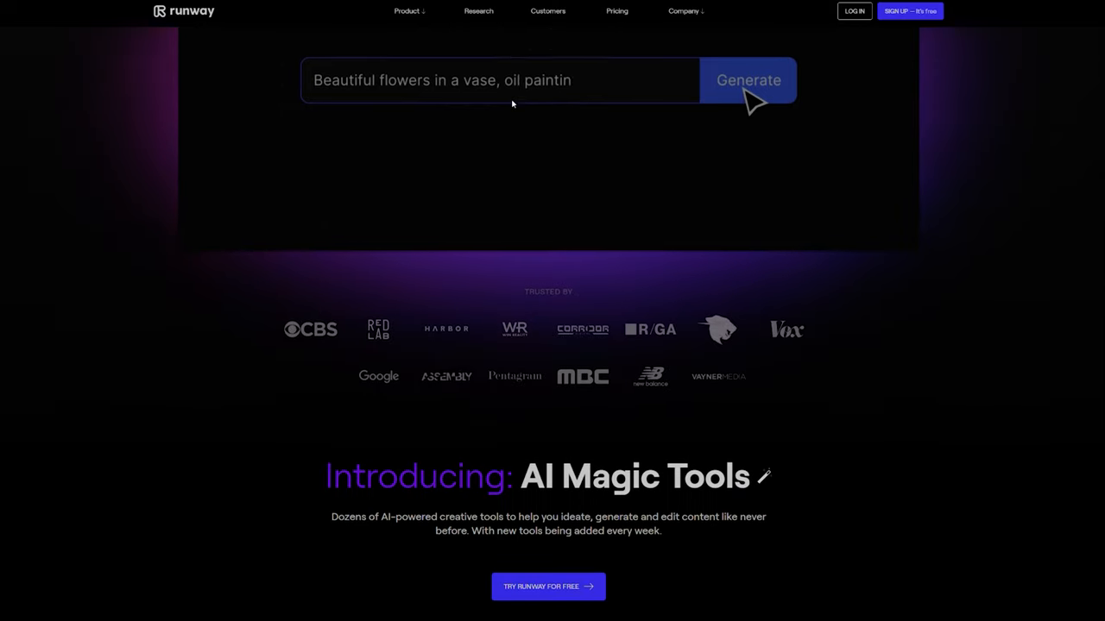
- Scroll down the Runway homepage past the tool showcase to Paint Out Objects
{"action": "scroll", "scroll_direction": "down", "scroll_amount": 3}
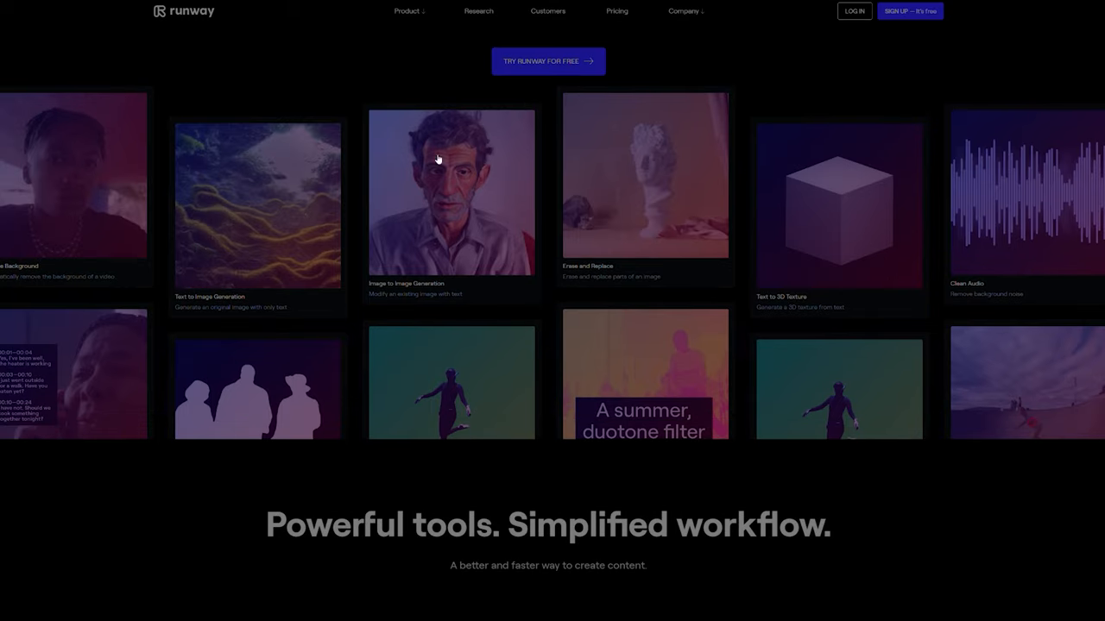
{"action": "scroll", "scroll_direction": "down", "scroll_amount": 3}
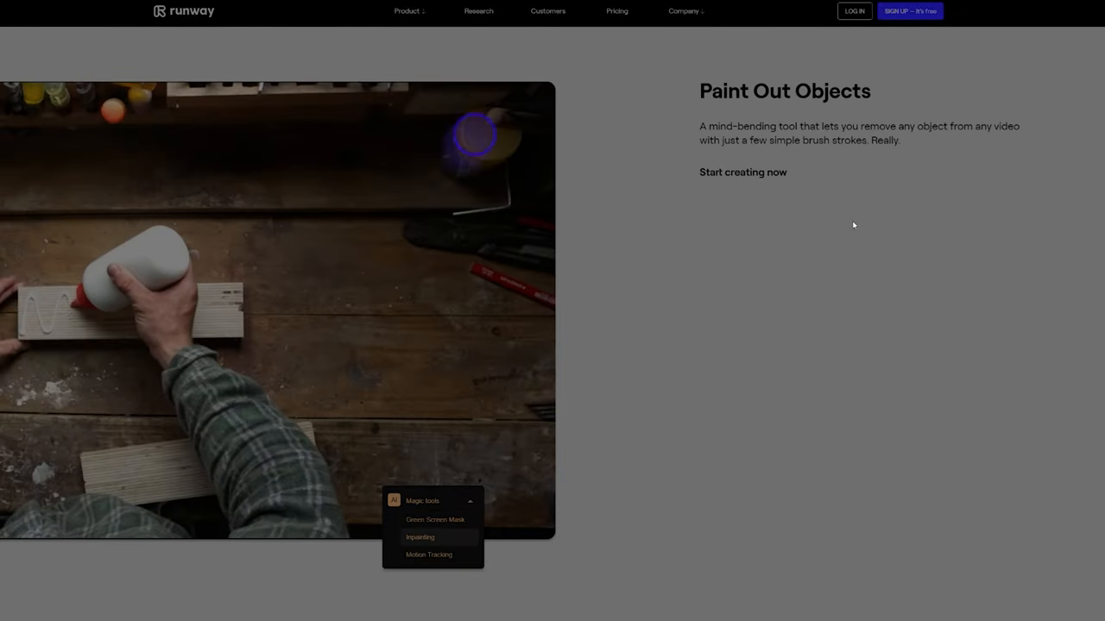
{"action": "scroll", "scroll_direction": "down", "scroll_amount": 3}
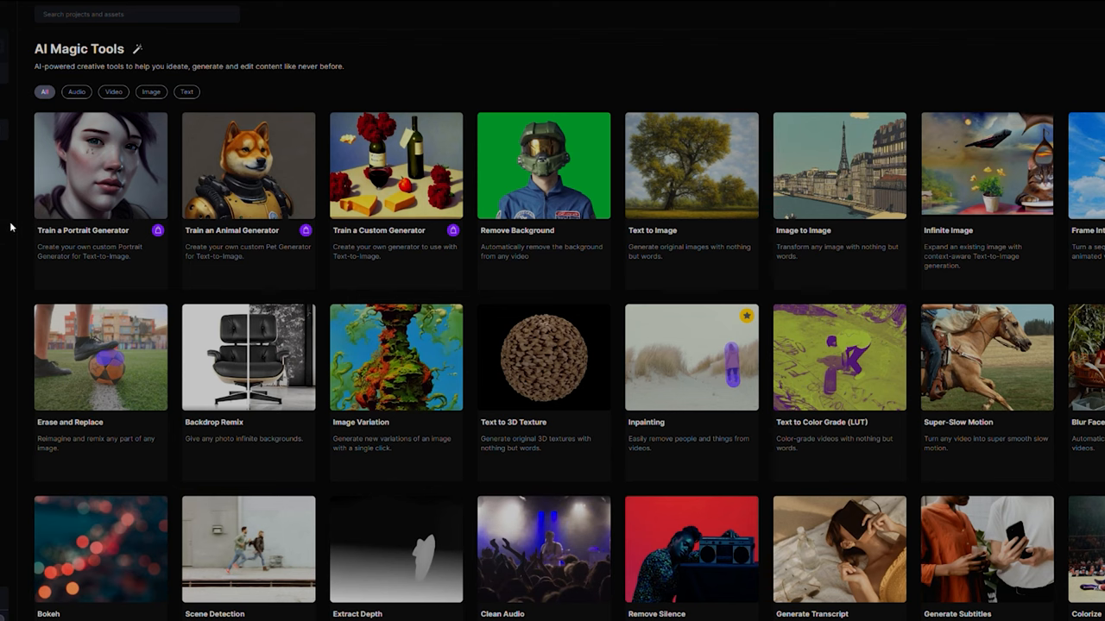
{"action": "mouse_move", "coordinate": [127, 238]}
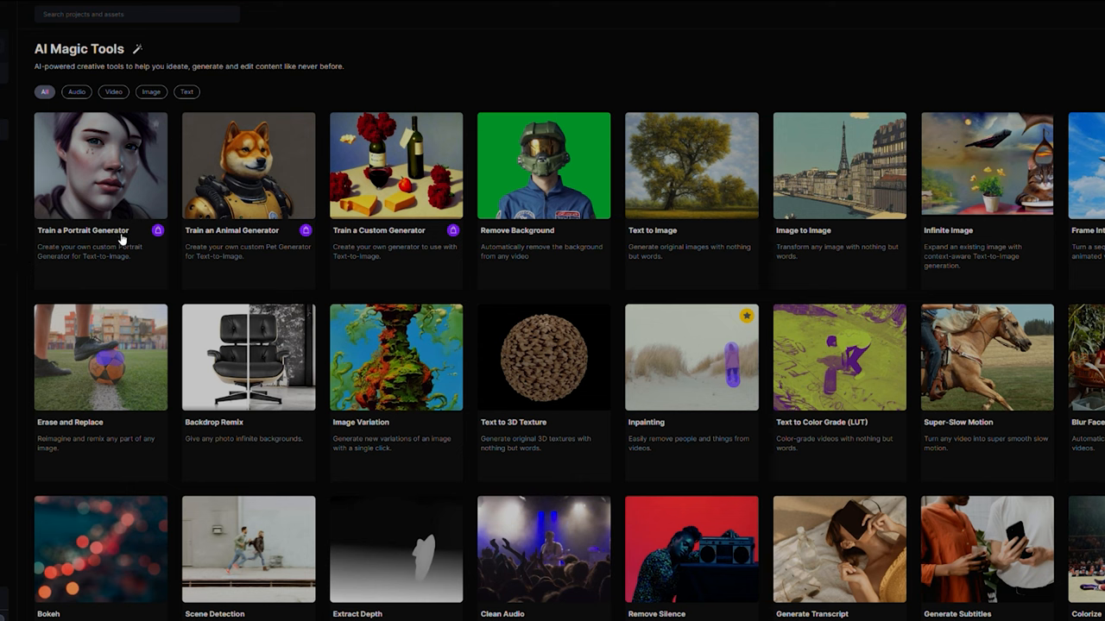
{"action": "mouse_move", "coordinate": [40, 261]}
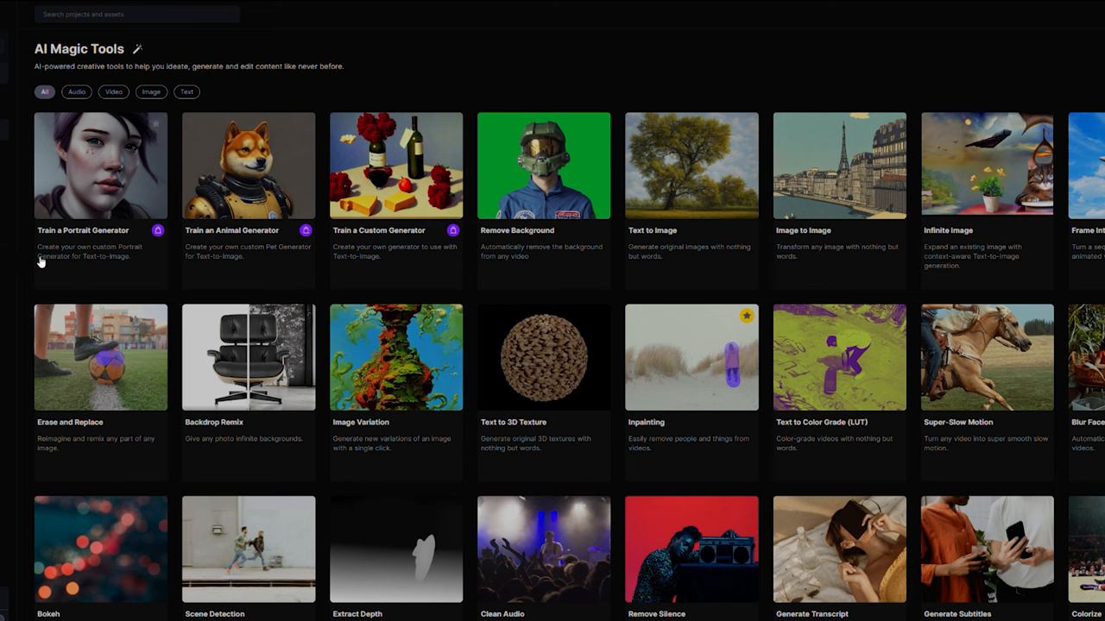
{"action": "mouse_move", "coordinate": [552, 242]}
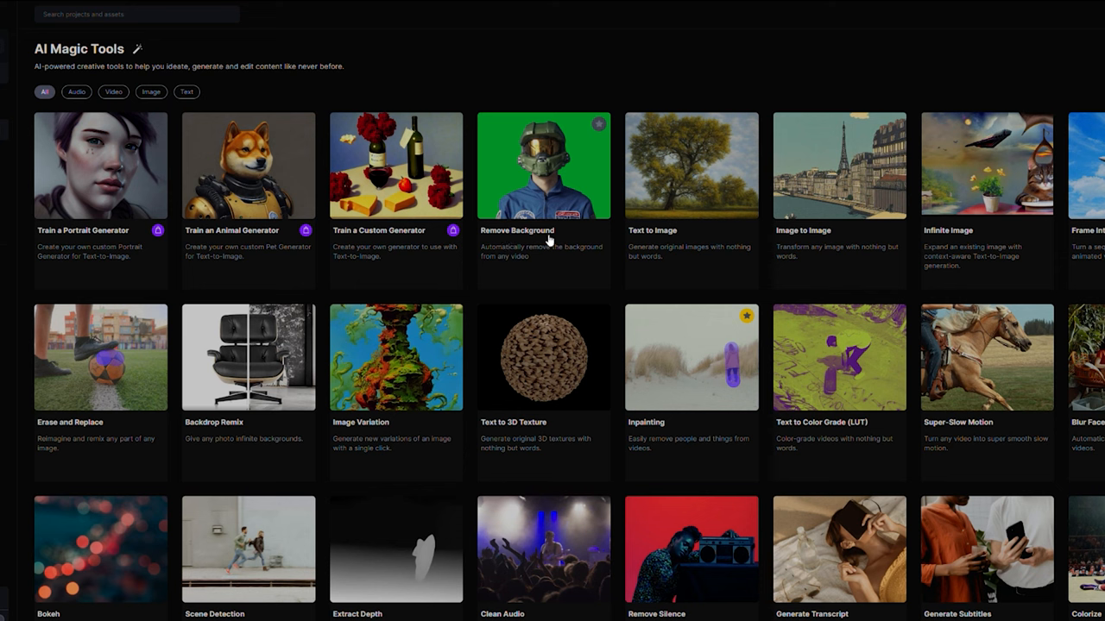
{"action": "mouse_move", "coordinate": [578, 259]}
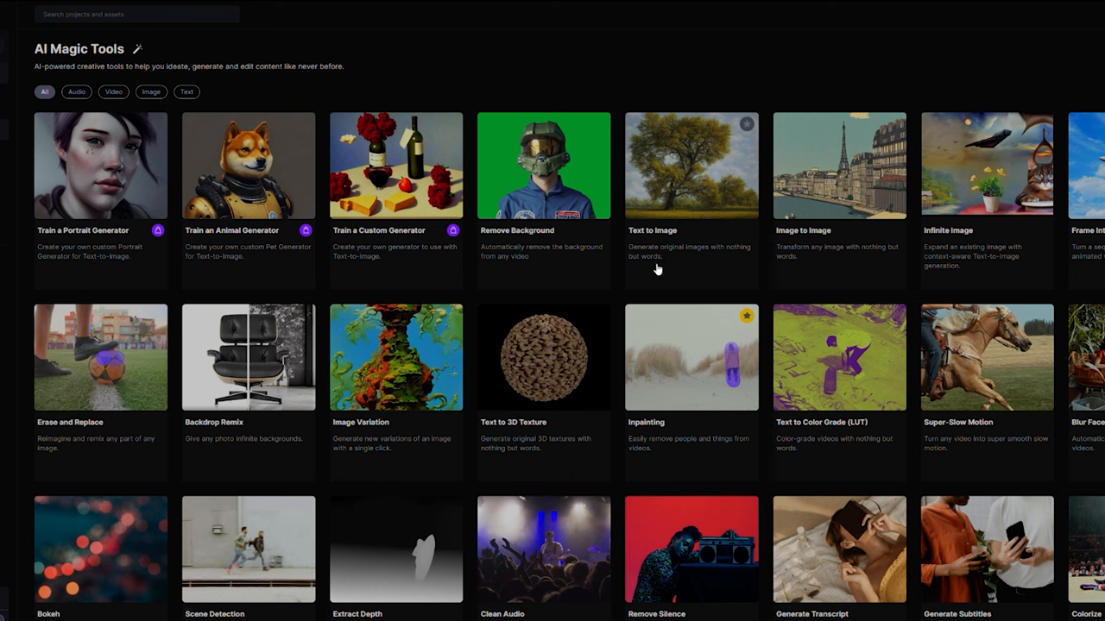
{"action": "mouse_move", "coordinate": [812, 233]}
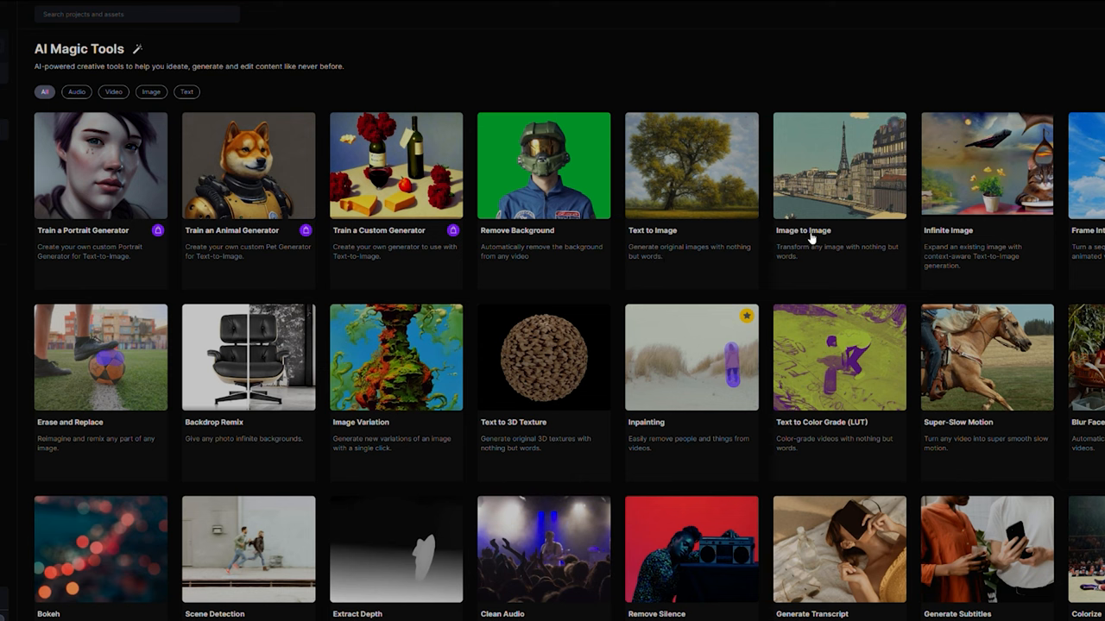
{"action": "mouse_move", "coordinate": [822, 259]}
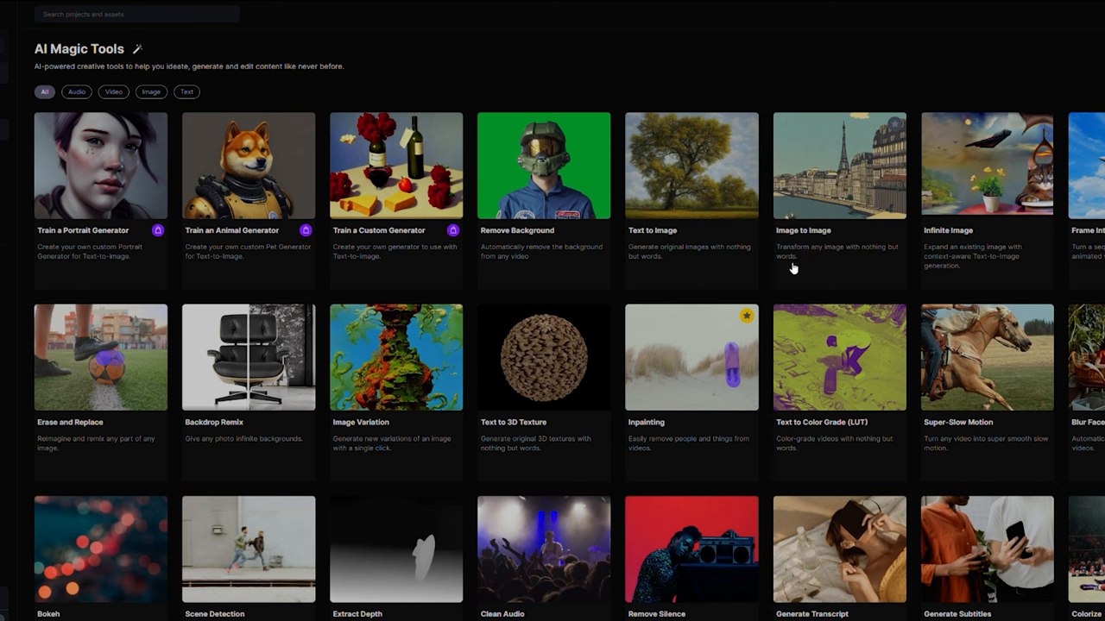
{"action": "mouse_move", "coordinate": [820, 265]}
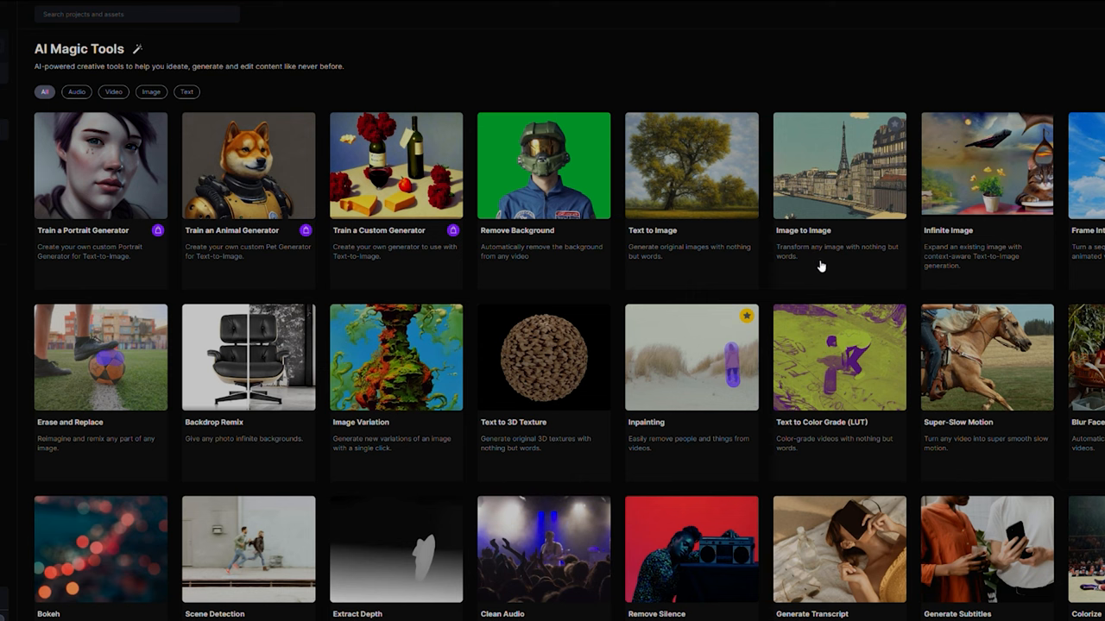
{"action": "mouse_move", "coordinate": [52, 436]}
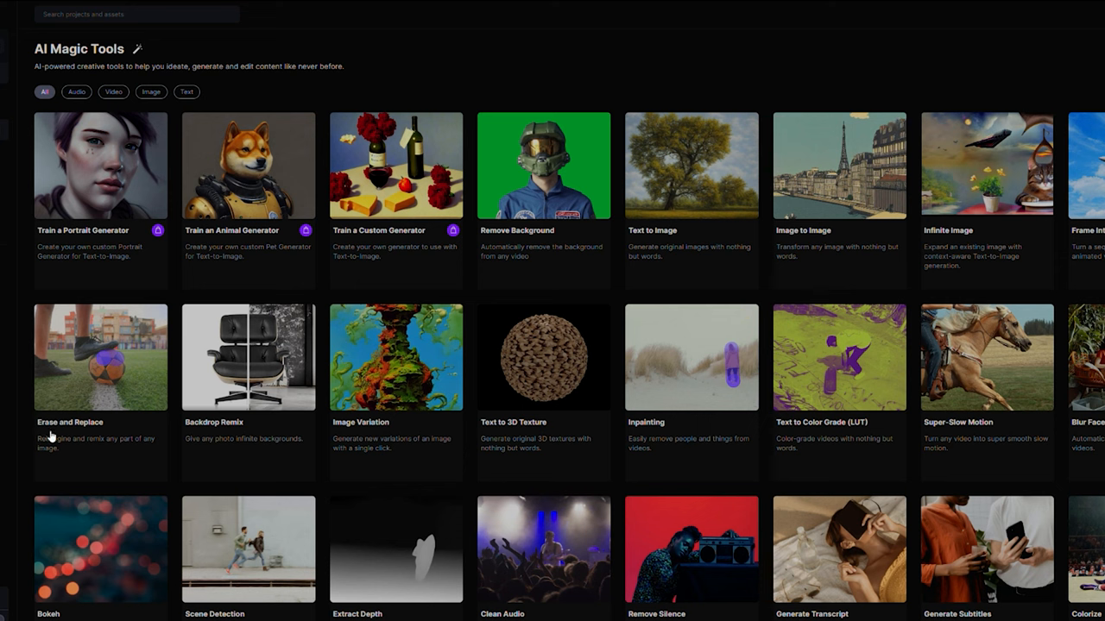
{"action": "mouse_move", "coordinate": [83, 448]}
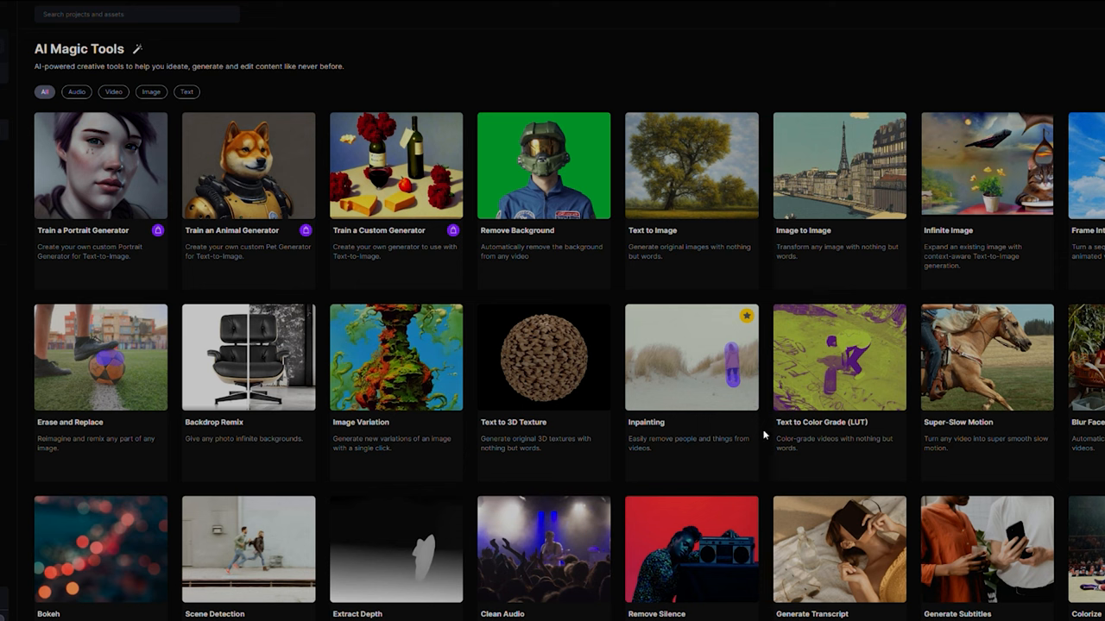
{"action": "mouse_move", "coordinate": [820, 443]}
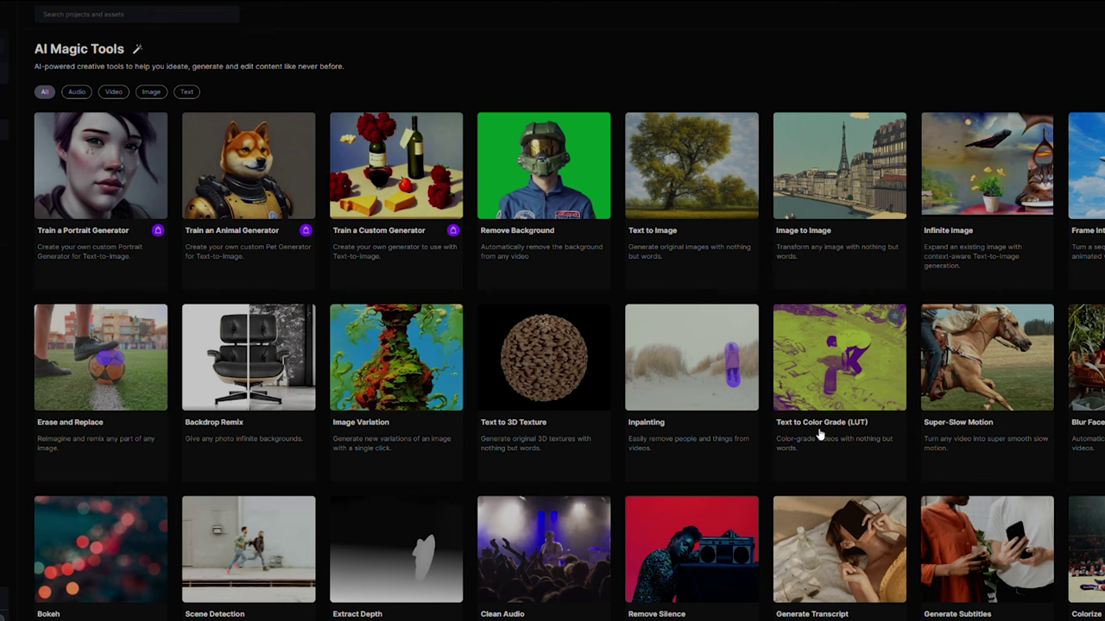
{"action": "mouse_move", "coordinate": [836, 454]}
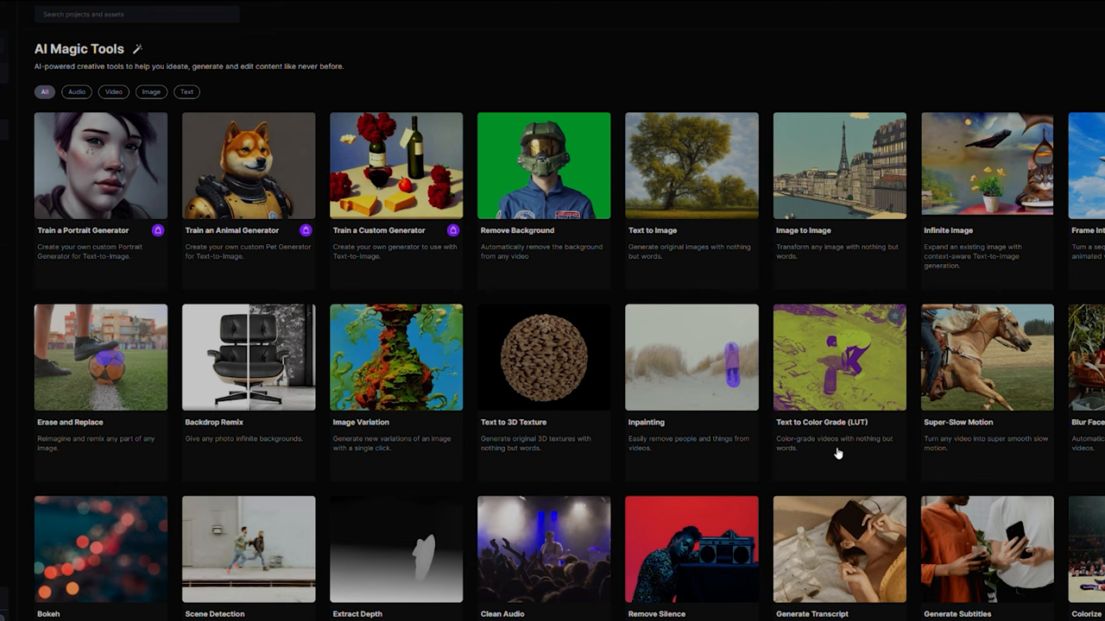
{"action": "scroll", "scroll_direction": "down", "scroll_amount": 3}
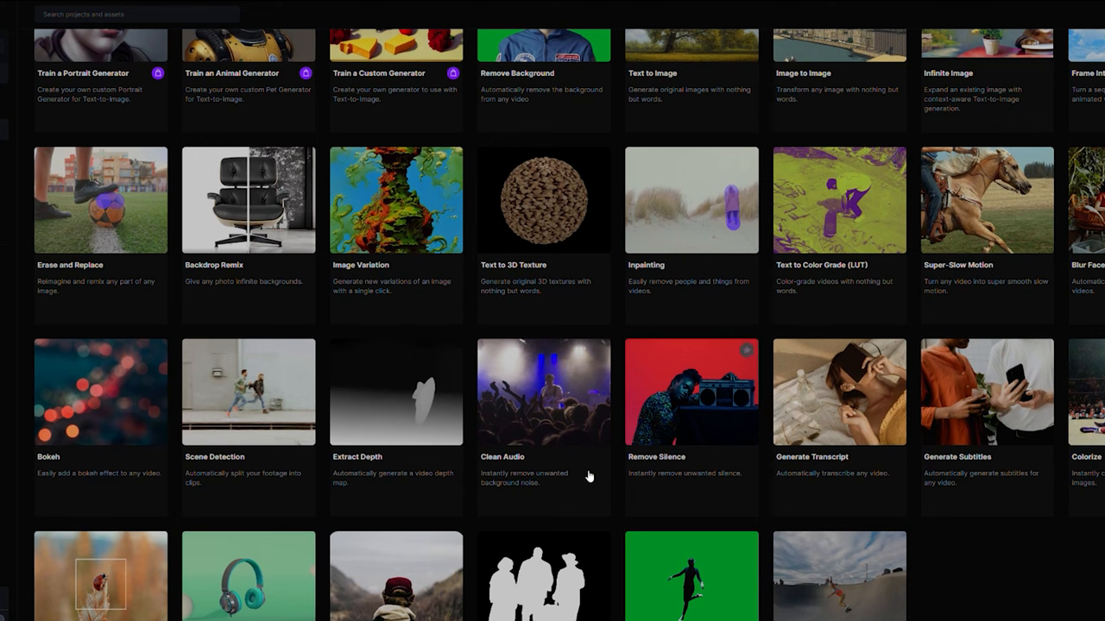
{"action": "mouse_move", "coordinate": [802, 457]}
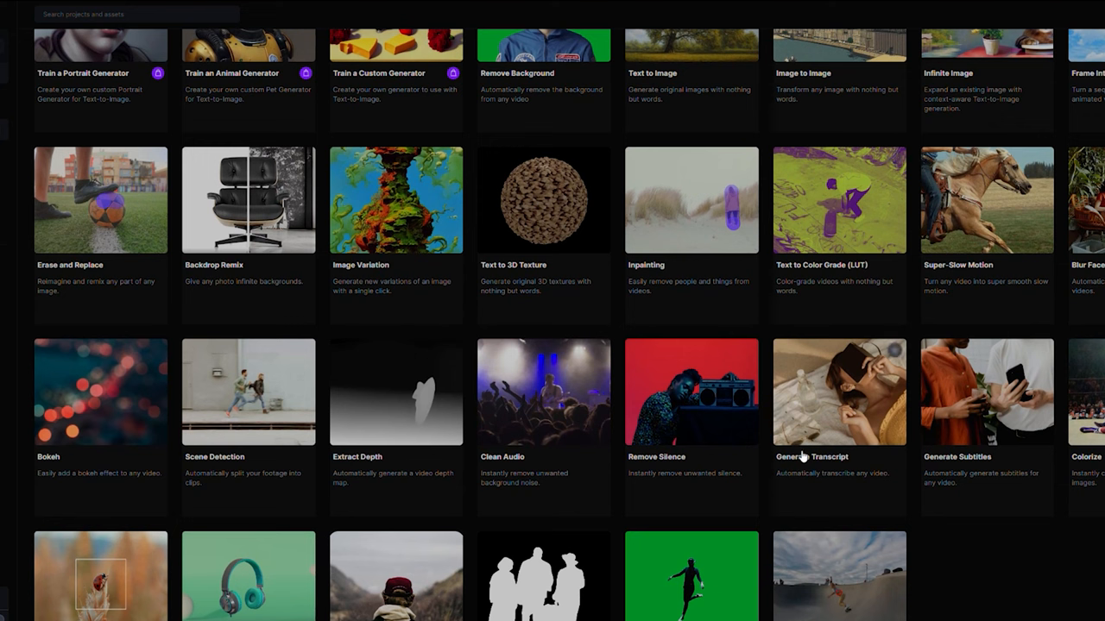
{"action": "mouse_move", "coordinate": [971, 411]}
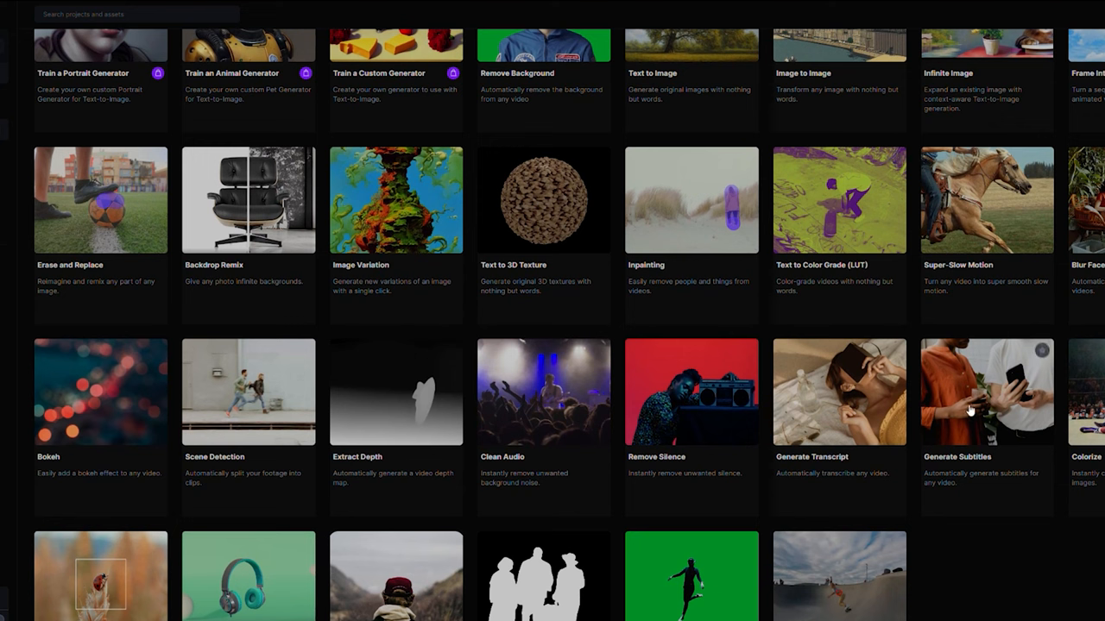
{"action": "mouse_move", "coordinate": [710, 487]}
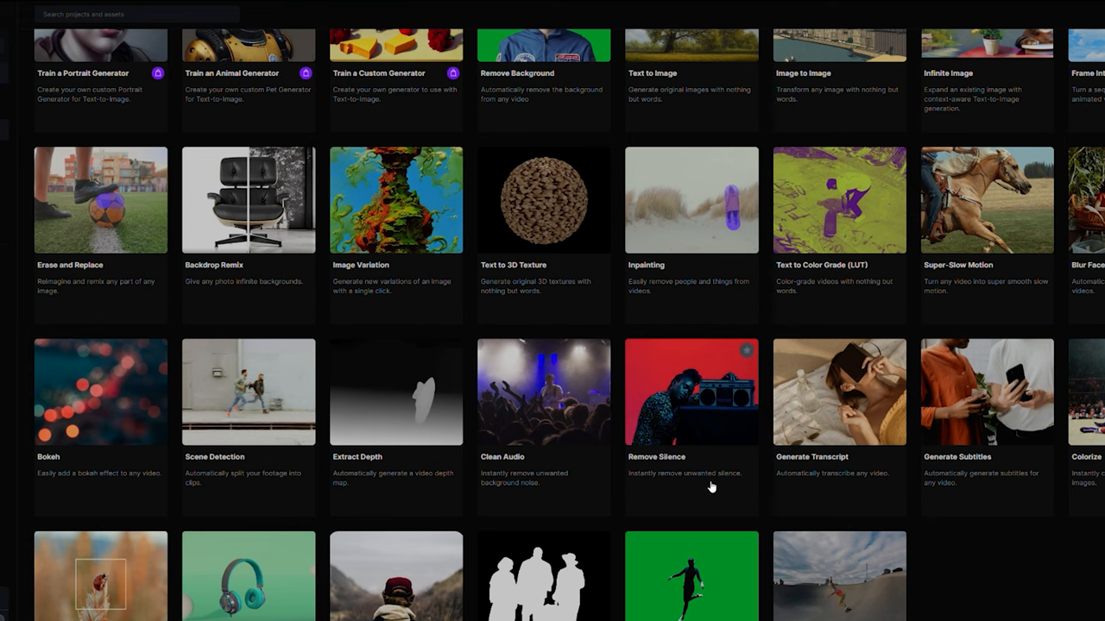
{"action": "scroll", "scroll_direction": "down", "scroll_amount": 3}
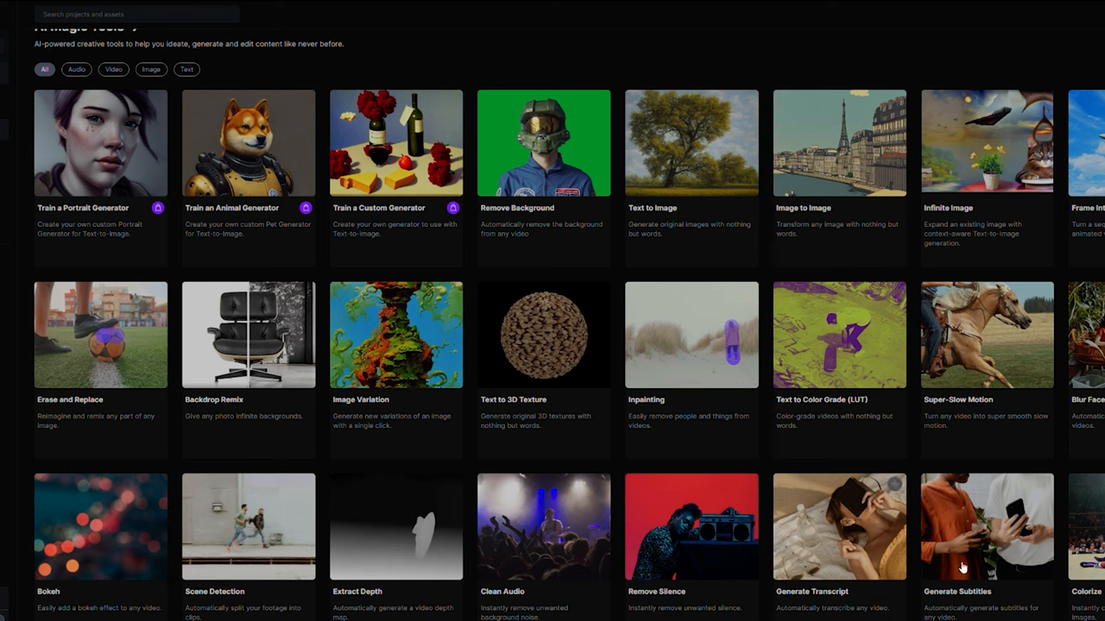
{"action": "mouse_move", "coordinate": [356, 300]}
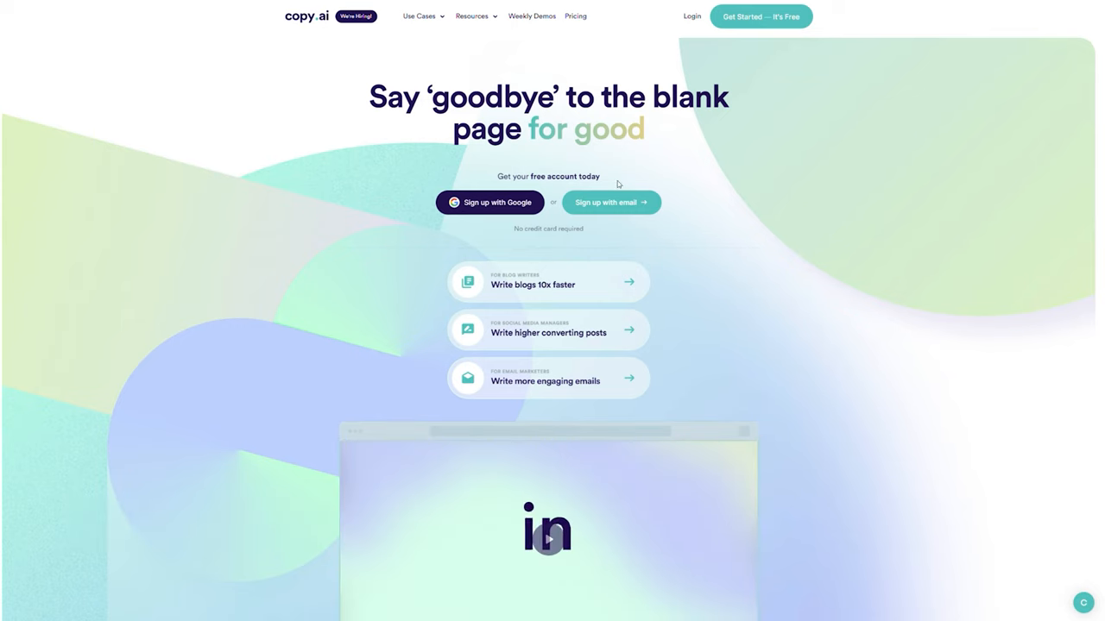
- Browse down the Copy.ai homepage, then launch the Blog Post Wizard template
{"action": "scroll", "scroll_direction": "down", "scroll_amount": 3}
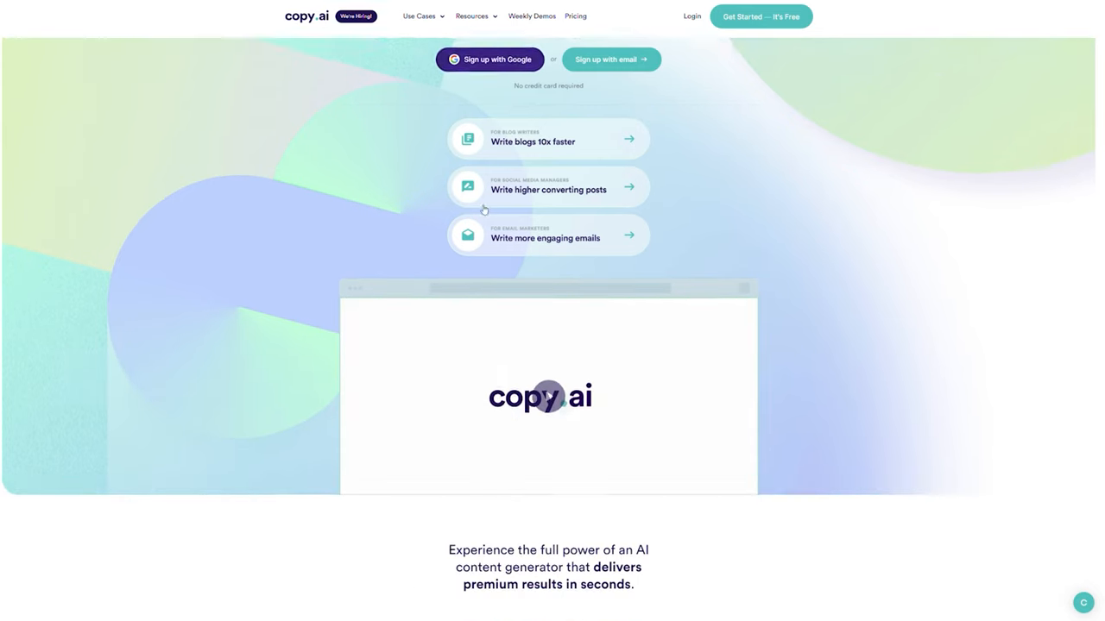
{"action": "scroll", "scroll_direction": "down", "scroll_amount": 3}
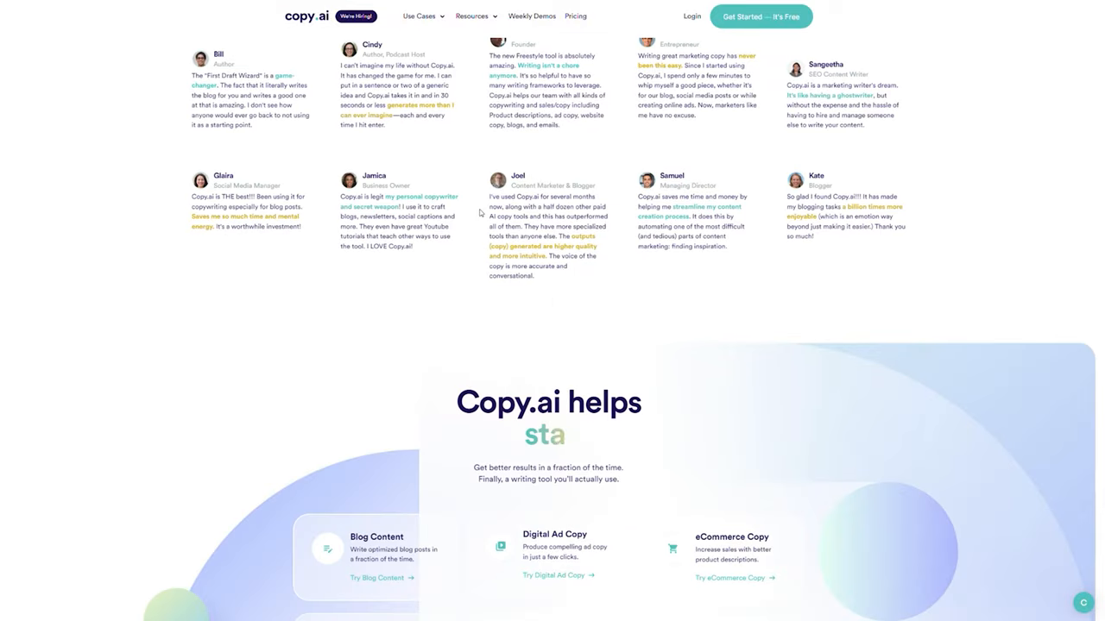
{"action": "scroll", "scroll_direction": "down", "scroll_amount": 3}
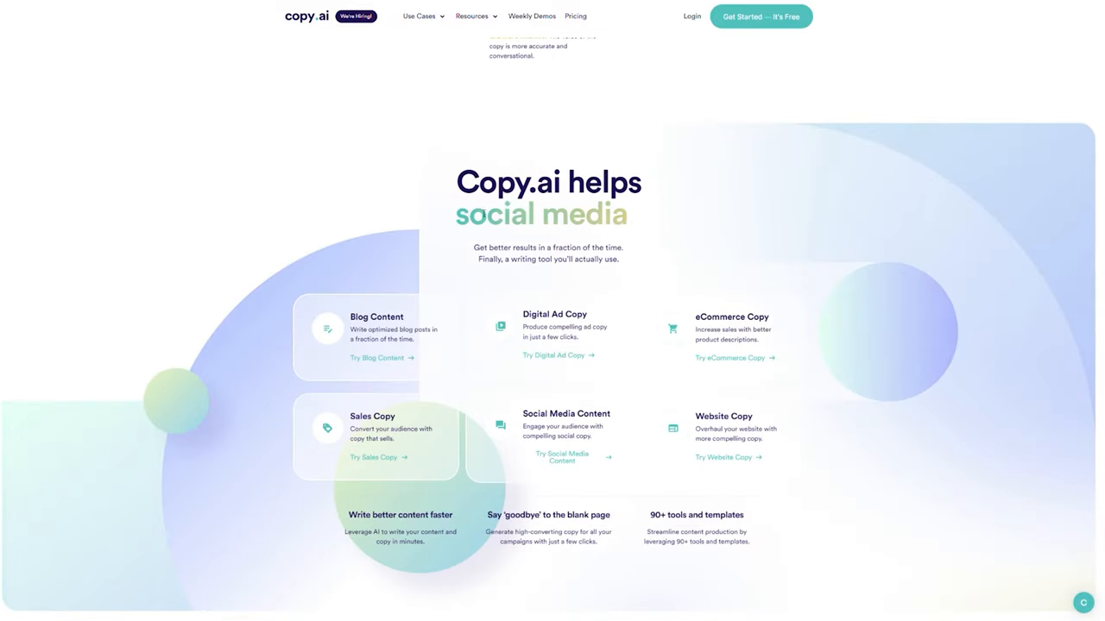
{"action": "scroll", "scroll_direction": "down", "scroll_amount": 3}
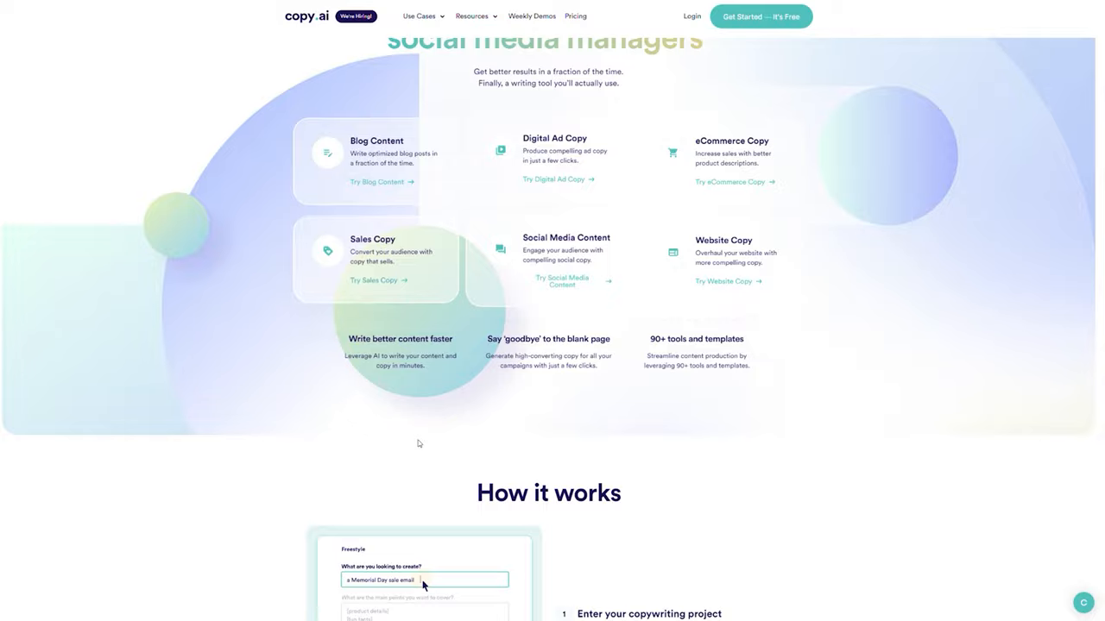
{"action": "scroll", "scroll_direction": "down", "scroll_amount": 3}
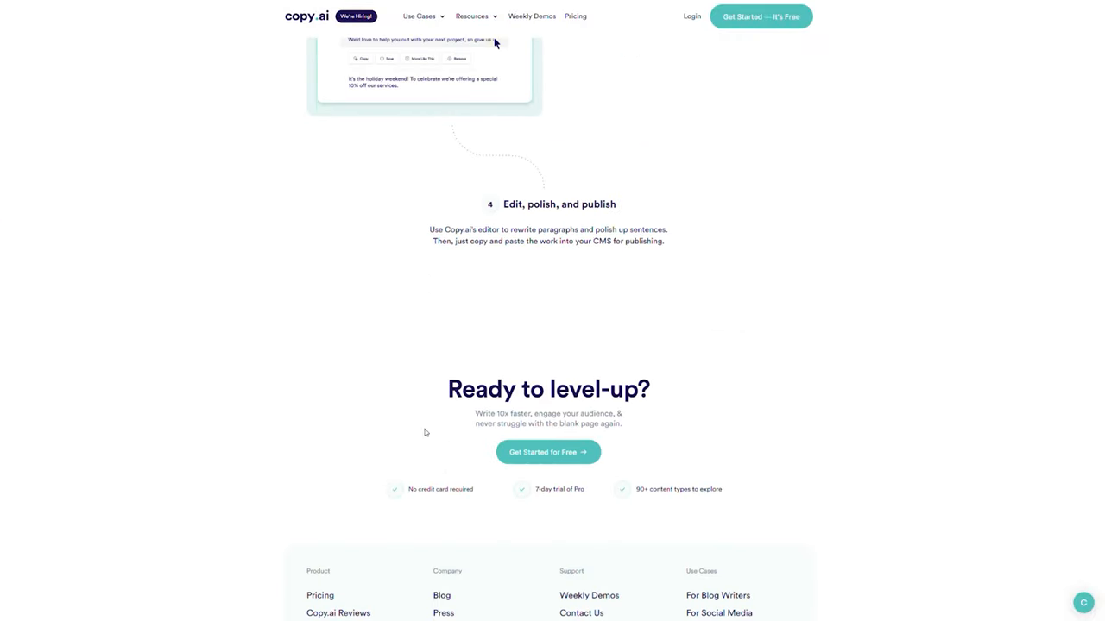
{"action": "scroll", "scroll_direction": "down", "scroll_amount": 3}
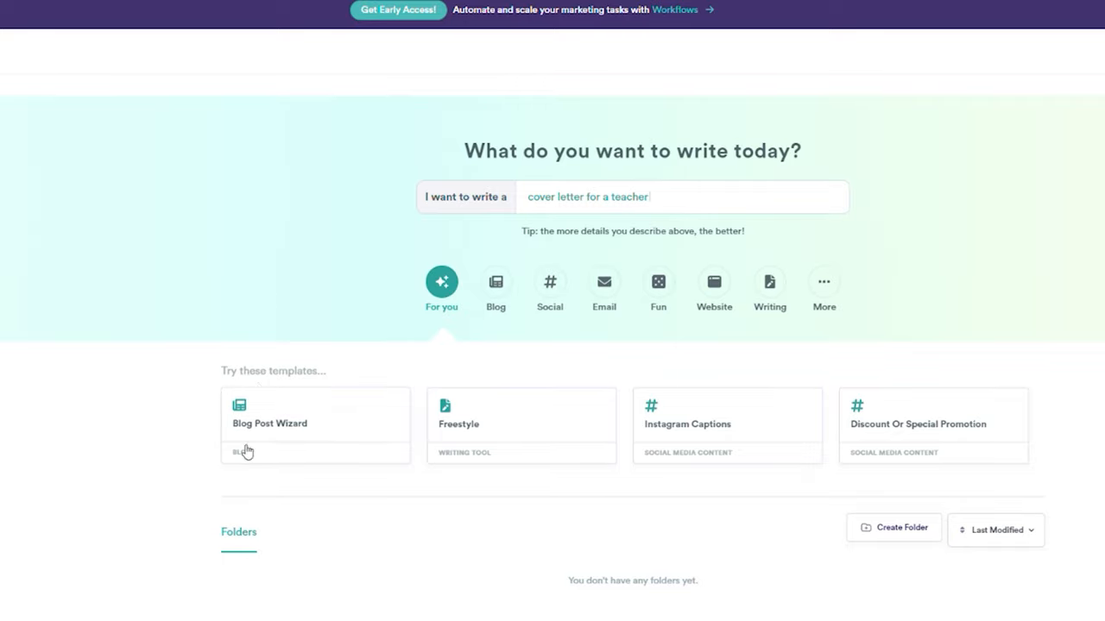
{"action": "left_click", "coordinate": [269, 423]}
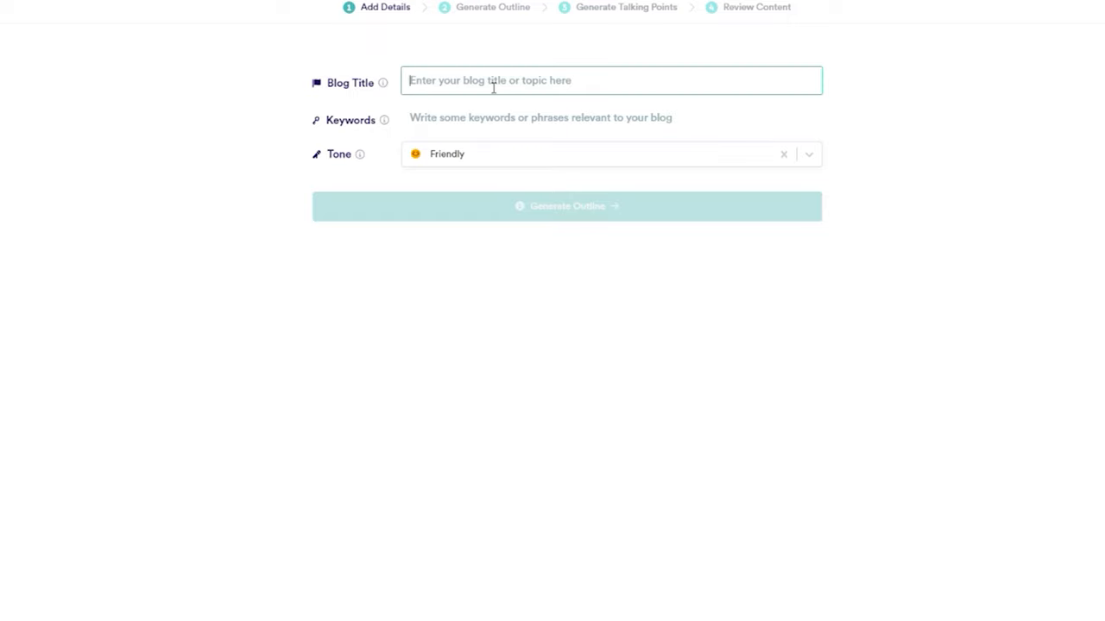
- Enter keywords 'healthy running eat god', then generate the outline and talking points
{"action": "type", "text": "healthy running eat god"}
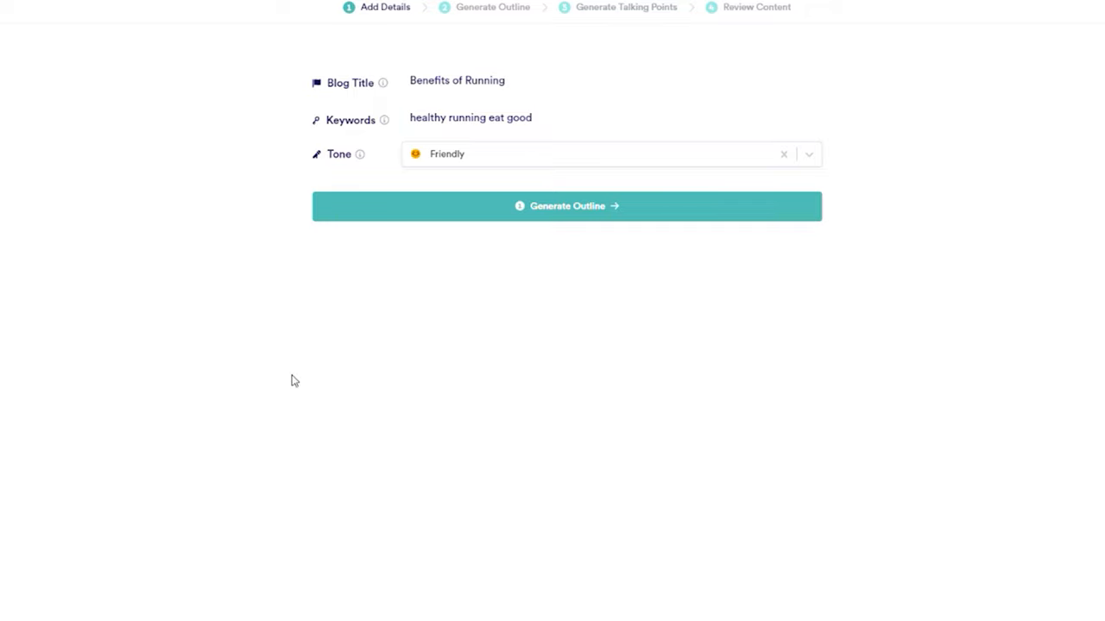
{"action": "mouse_move", "coordinate": [353, 101]}
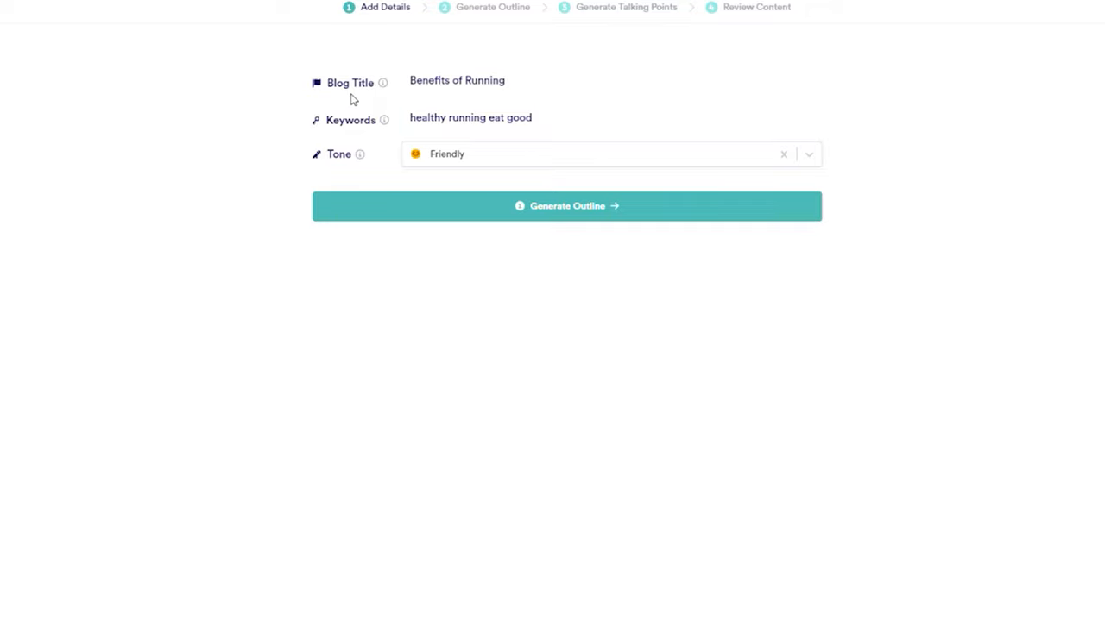
{"action": "mouse_move", "coordinate": [409, 93]}
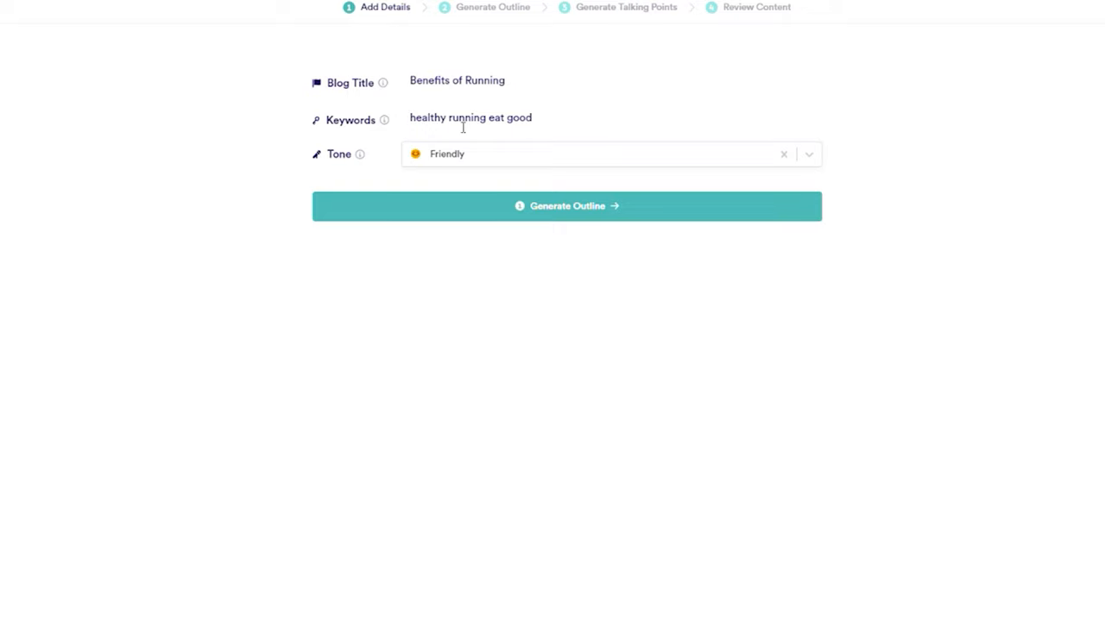
{"action": "mouse_move", "coordinate": [325, 169]}
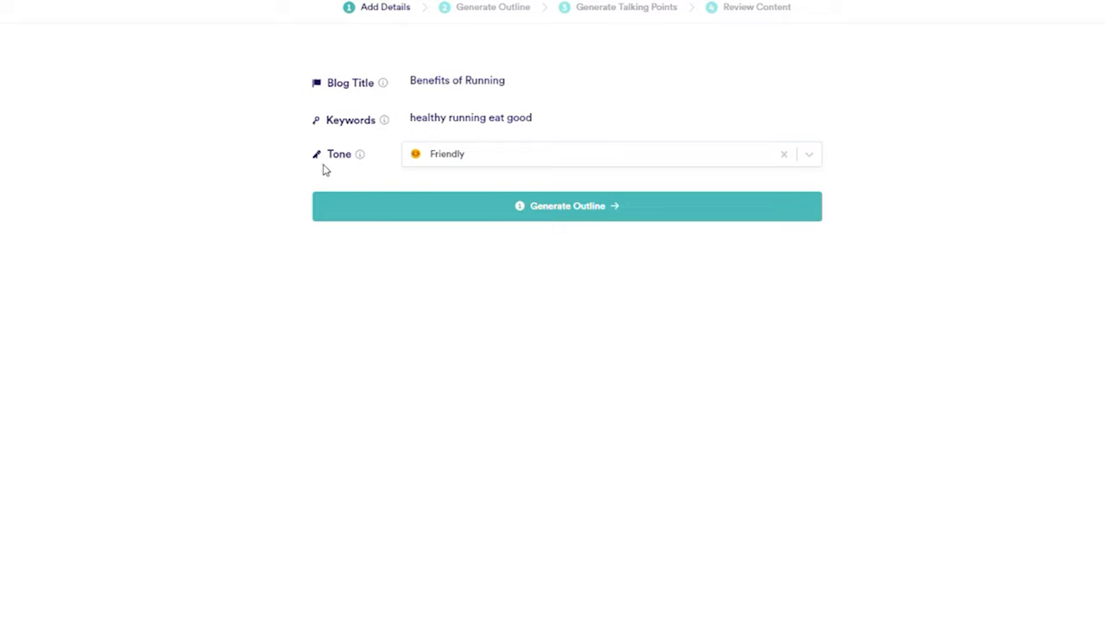
{"action": "left_click", "coordinate": [566, 206]}
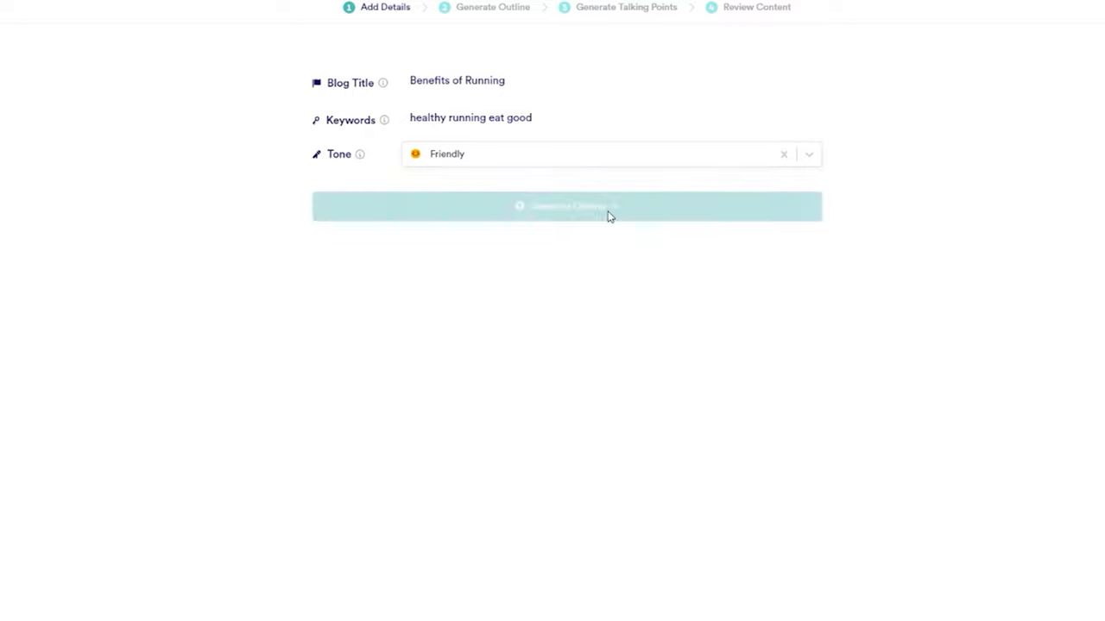
{"action": "left_click", "coordinate": [566, 206]}
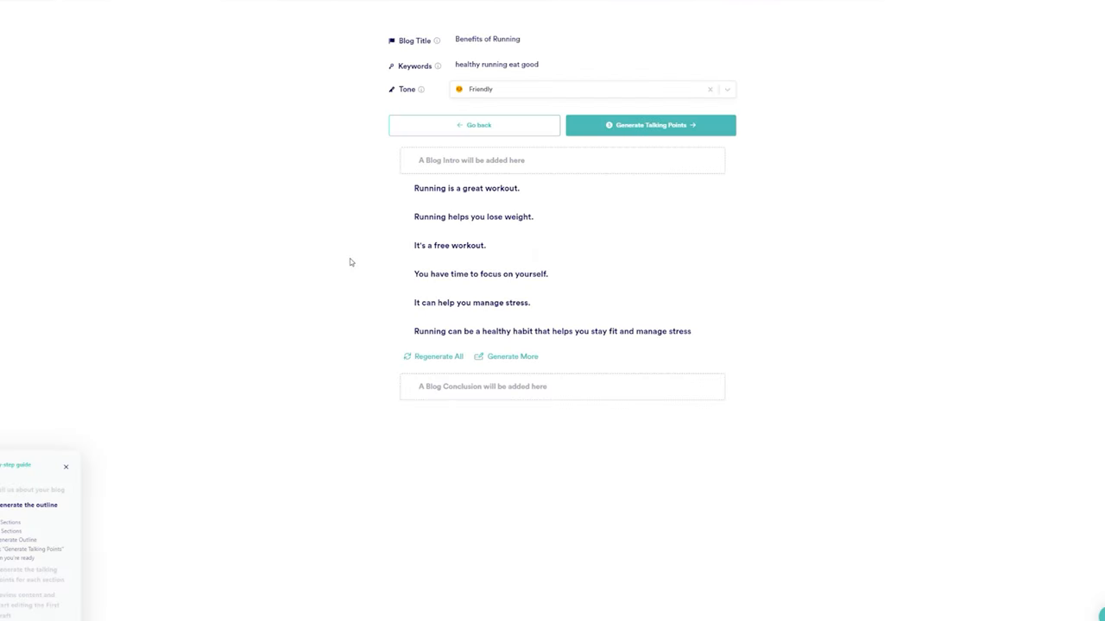
{"action": "mouse_move", "coordinate": [339, 108]}
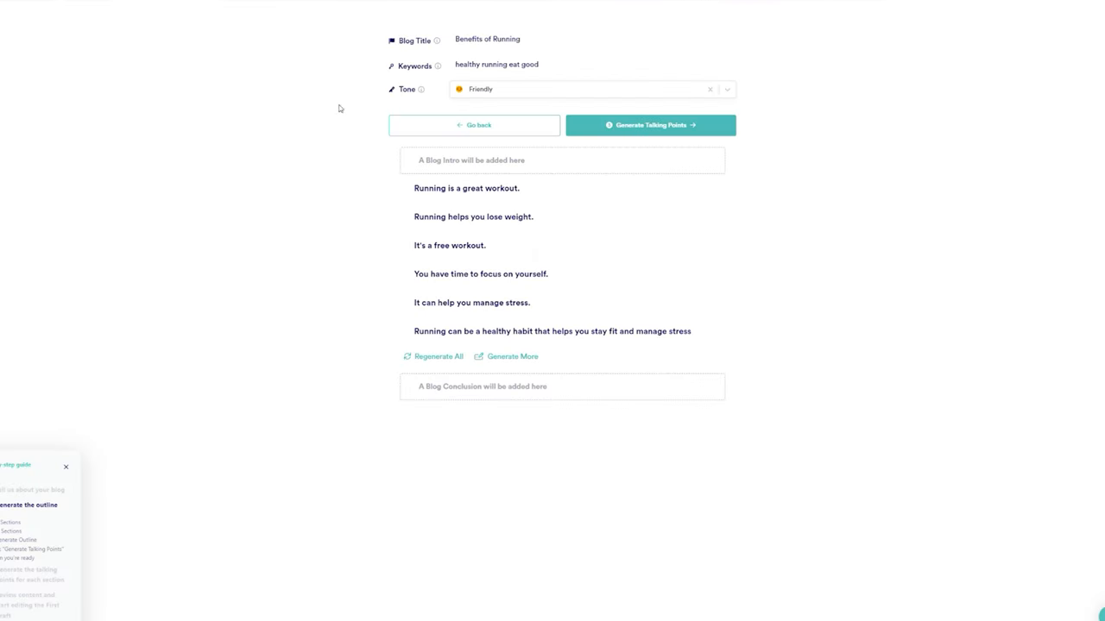
{"action": "mouse_move", "coordinate": [469, 269]}
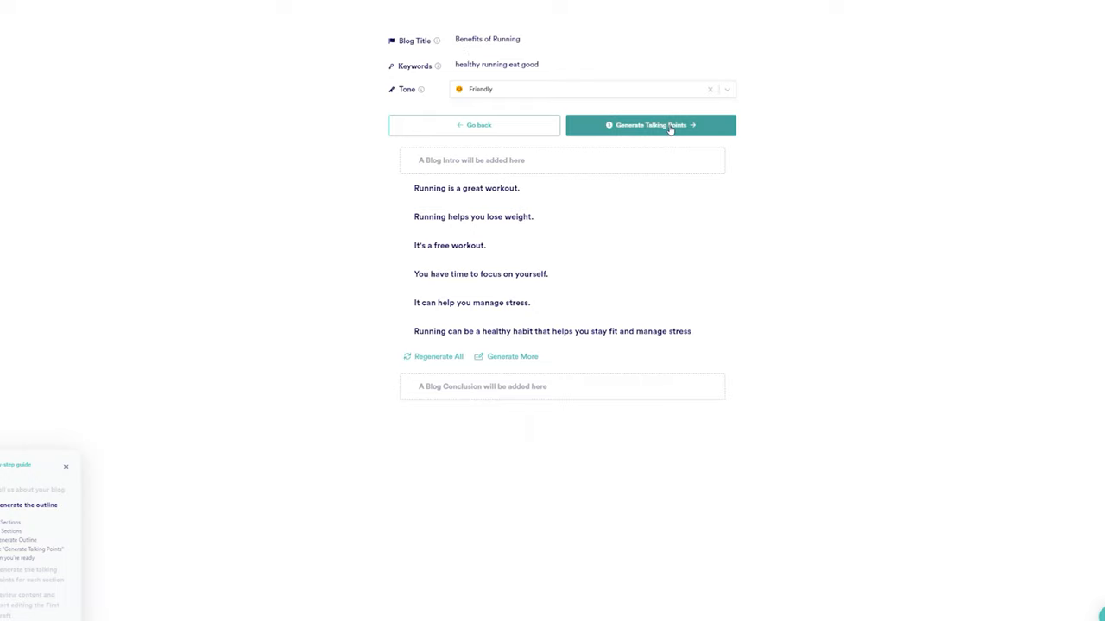
{"action": "left_click", "coordinate": [650, 126]}
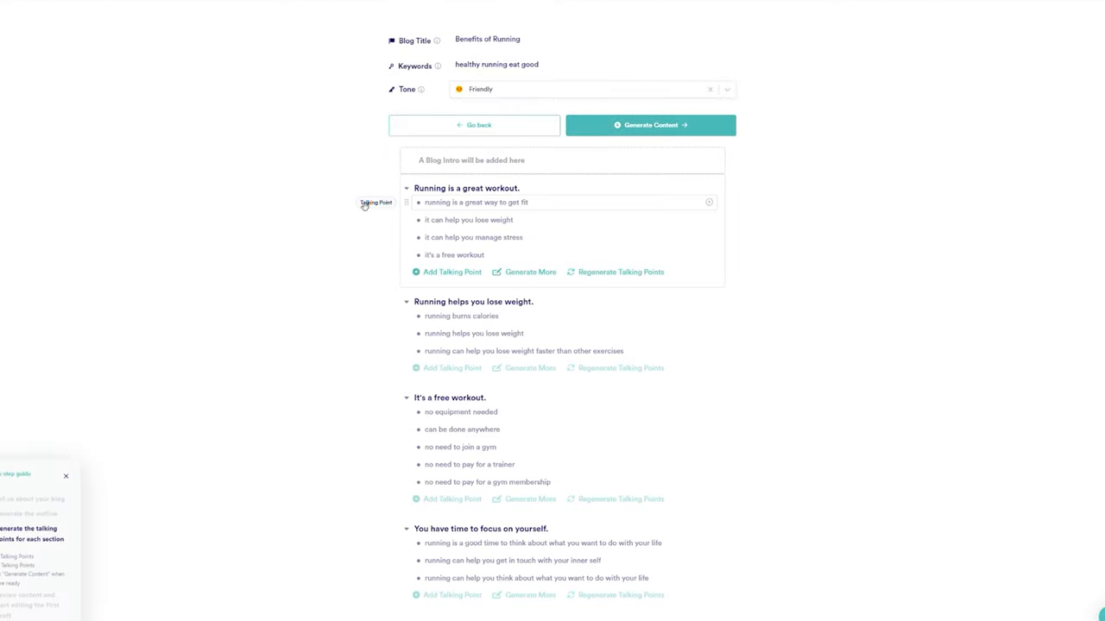
- Scroll through the talking points and generated Benefits of Running draft
{"action": "scroll", "scroll_direction": "down", "scroll_amount": 3}
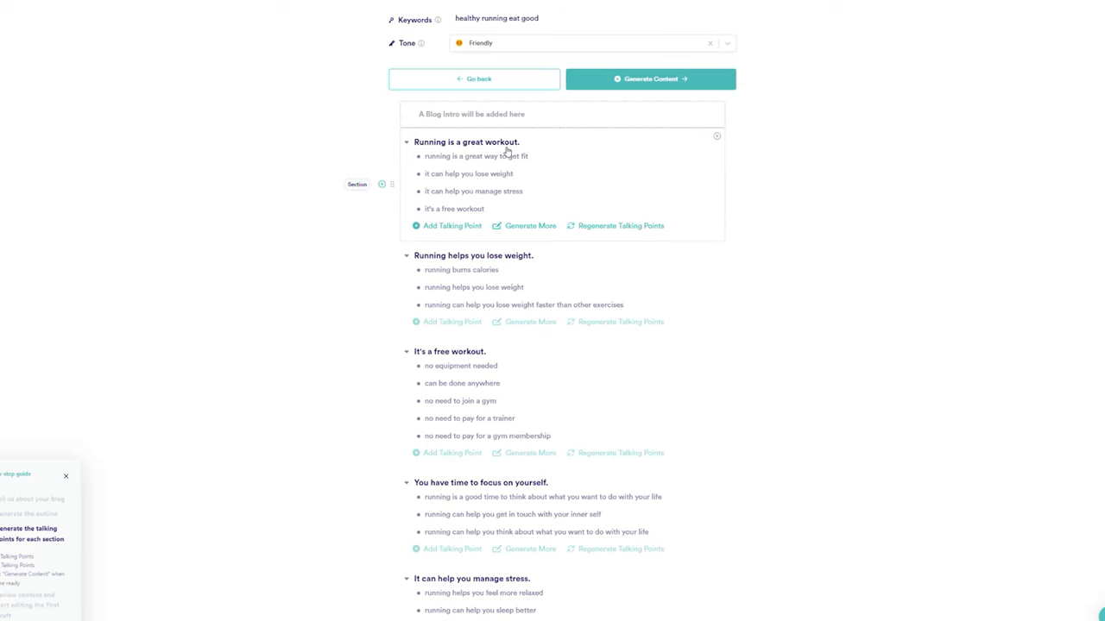
{"action": "scroll", "scroll_direction": "down", "scroll_amount": 3}
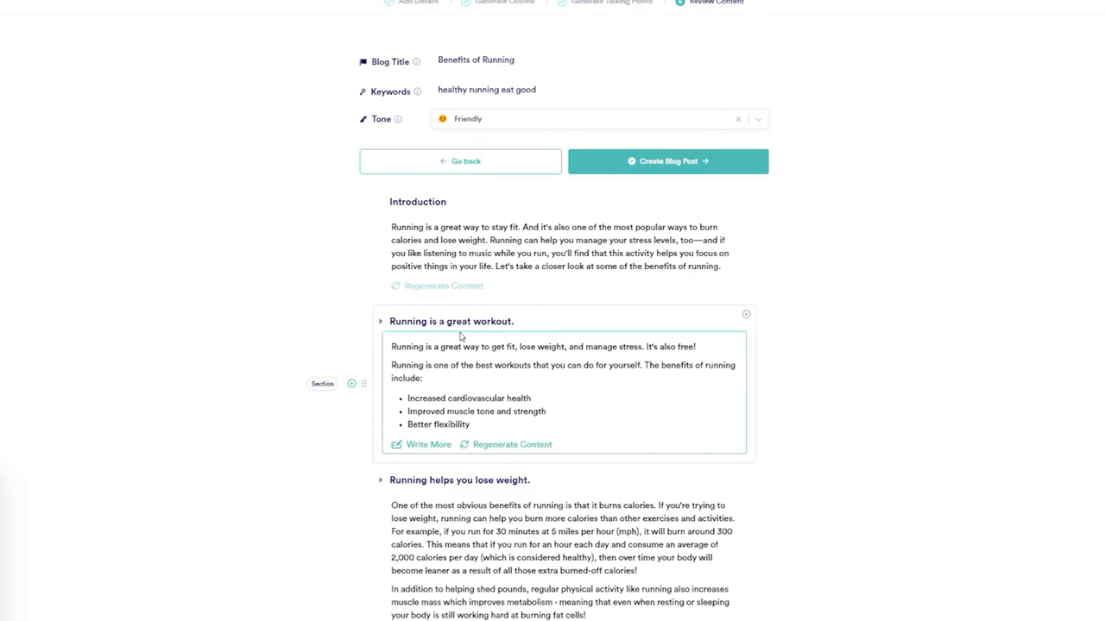
{"action": "scroll", "scroll_direction": "down", "scroll_amount": 3}
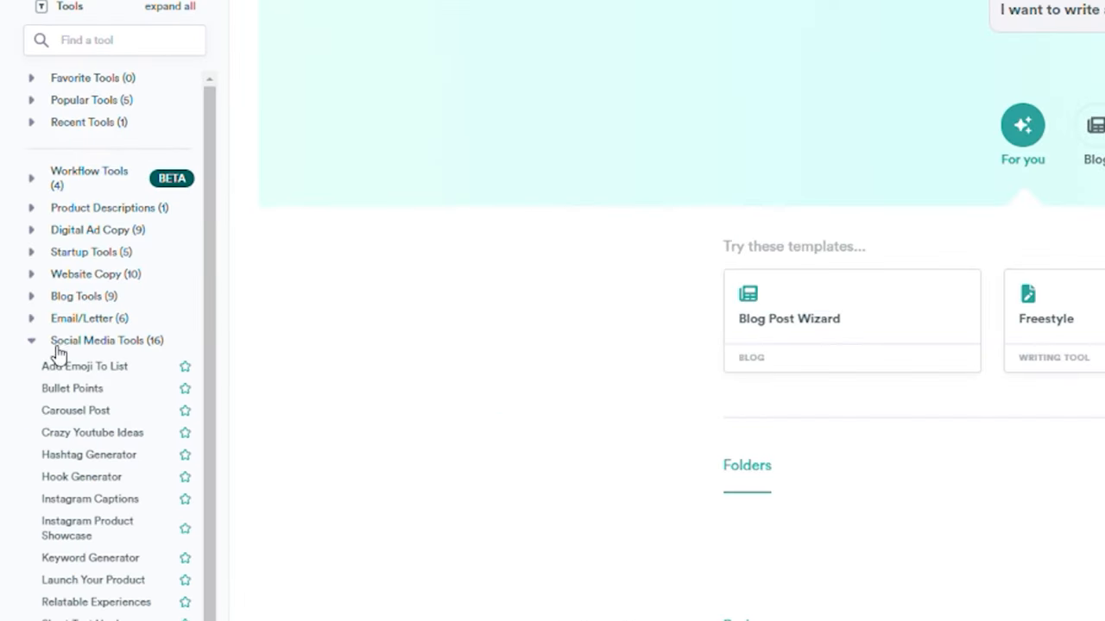
{"action": "mouse_move", "coordinate": [90, 499]}
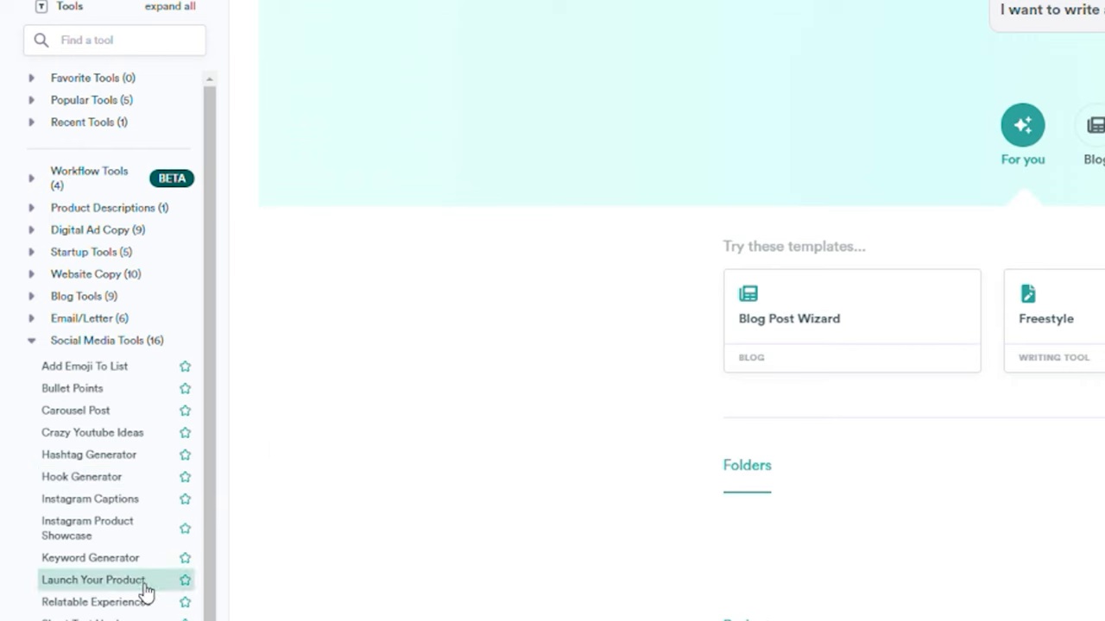
- Scroll the Tools sidebar down to the Brainstorming and Personal Tools categories
{"action": "scroll", "scroll_direction": "down", "scroll_amount": 3}
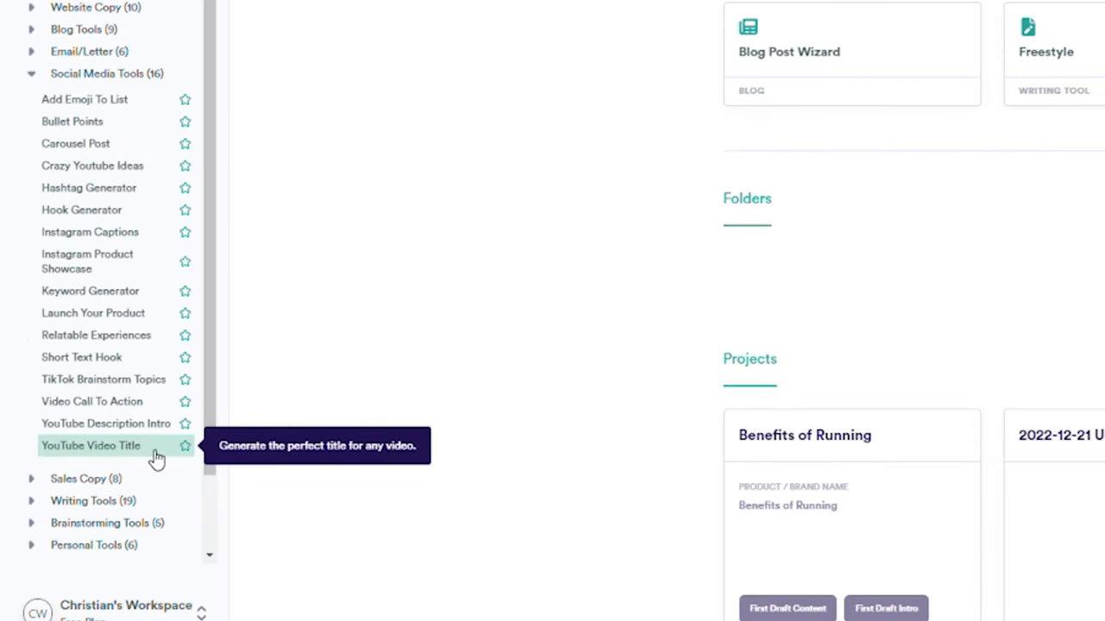
{"action": "mouse_move", "coordinate": [60, 528]}
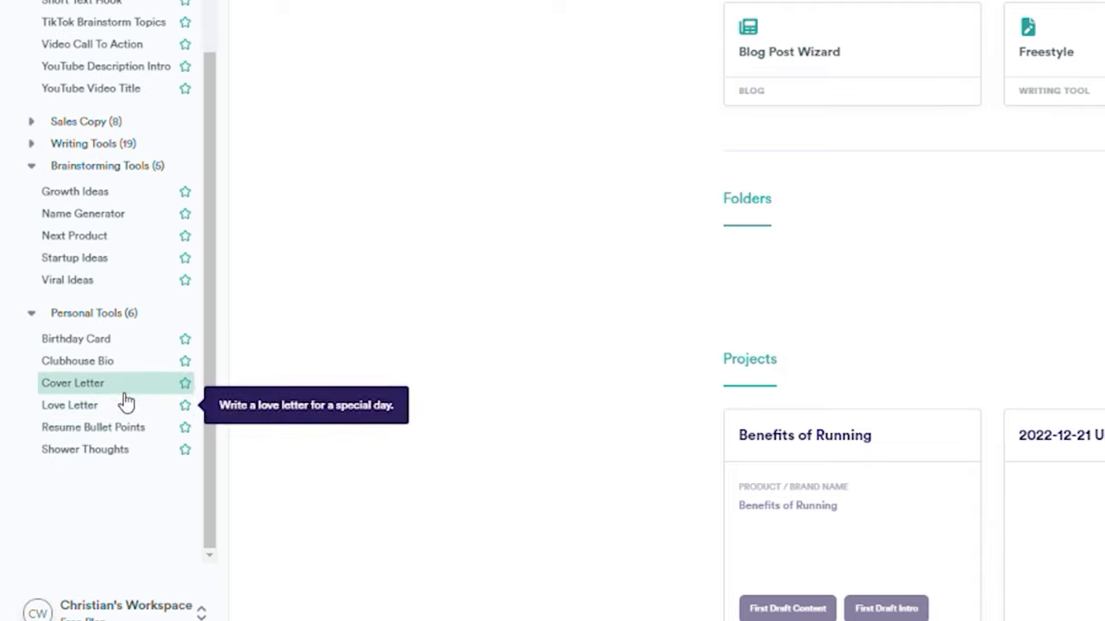
{"action": "mouse_move", "coordinate": [104, 361]}
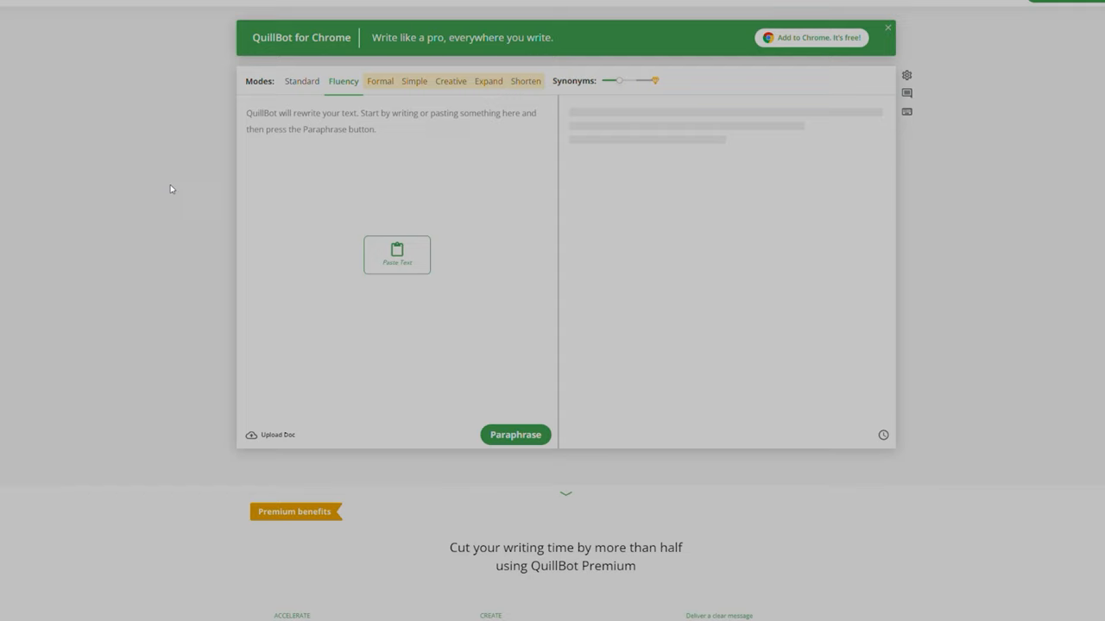
{"action": "mouse_move", "coordinate": [172, 123]}
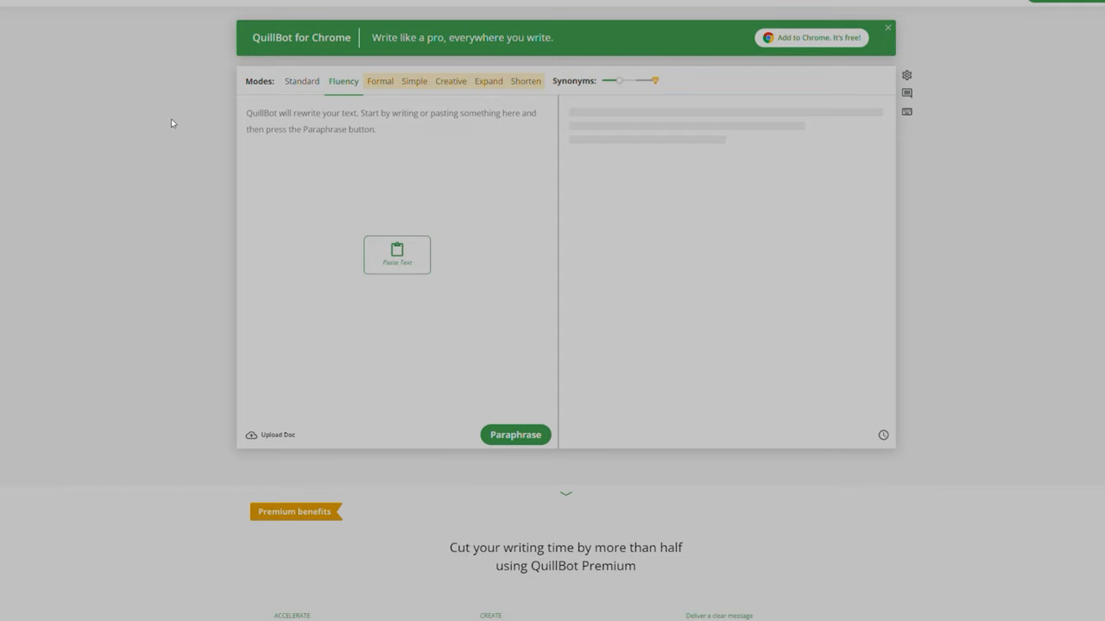
{"action": "mouse_move", "coordinate": [50, 139]}
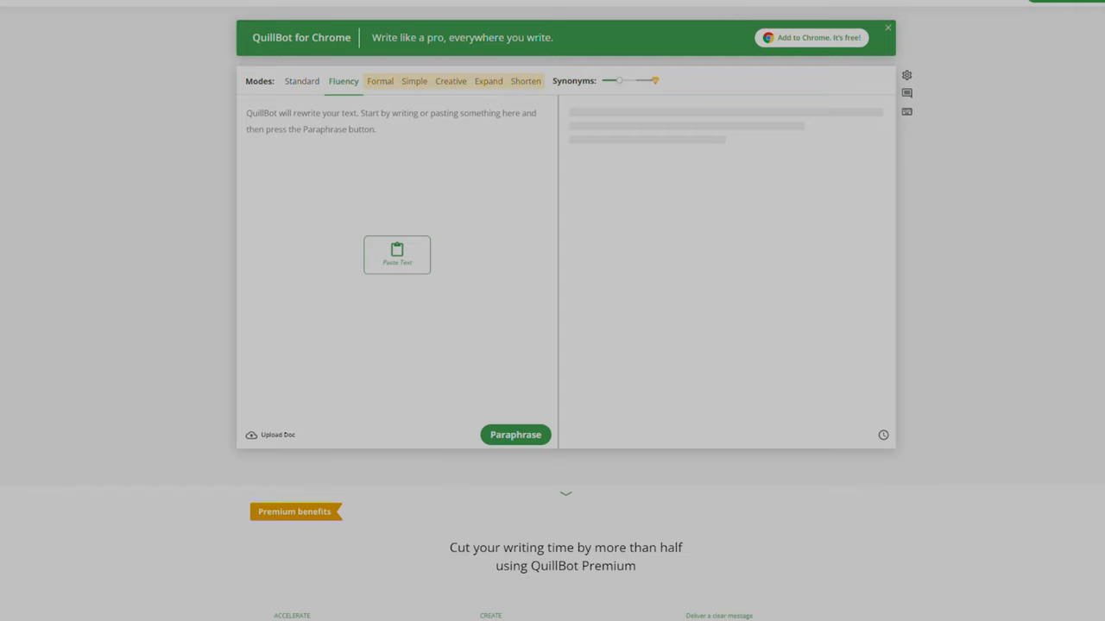
{"action": "mouse_move", "coordinate": [323, 212]}
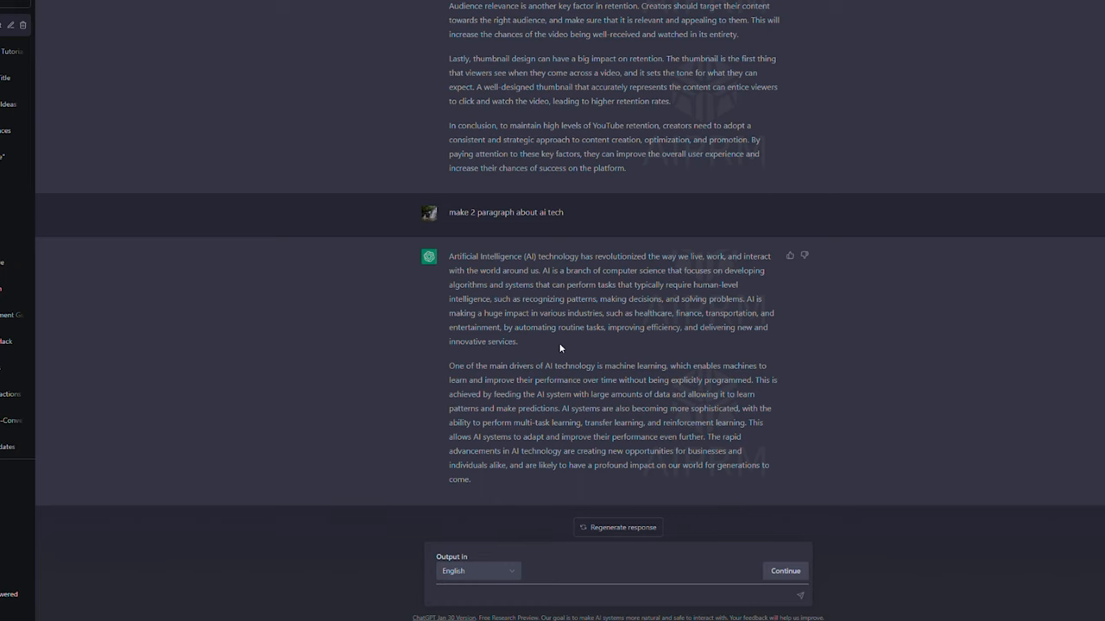
- Highlight the first paragraph of ChatGPT's answer about AI technology
{"action": "left_click_drag", "start_coordinate": [447, 256], "coordinate": [509, 341]}
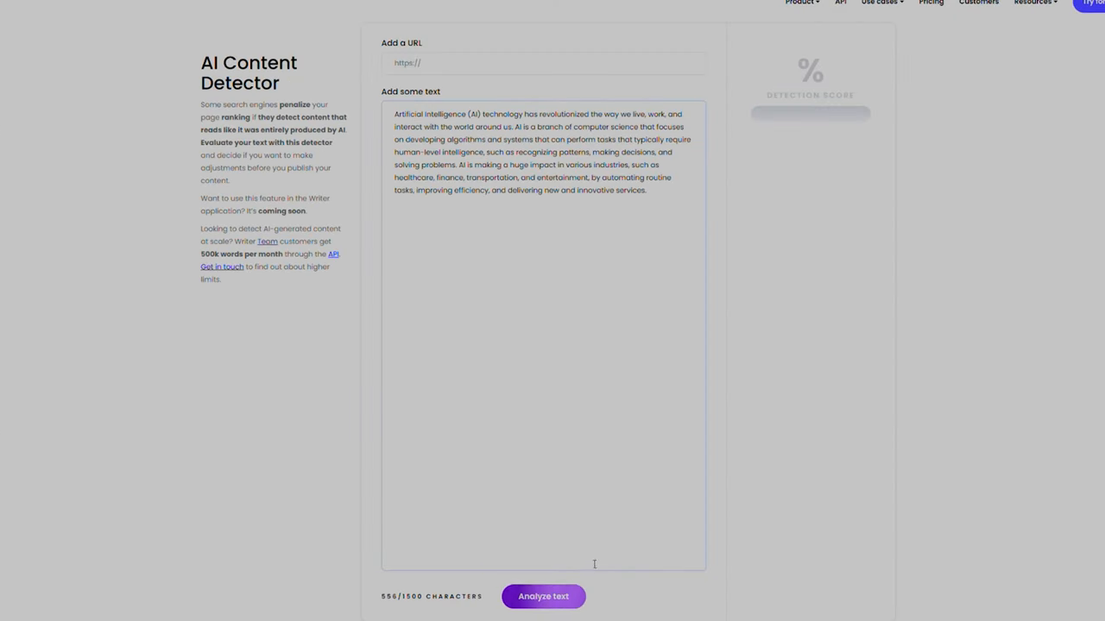
- Run AI detection on the pasted and rewritten paragraphs, getting 28% human-generated
{"action": "left_click", "coordinate": [545, 596]}
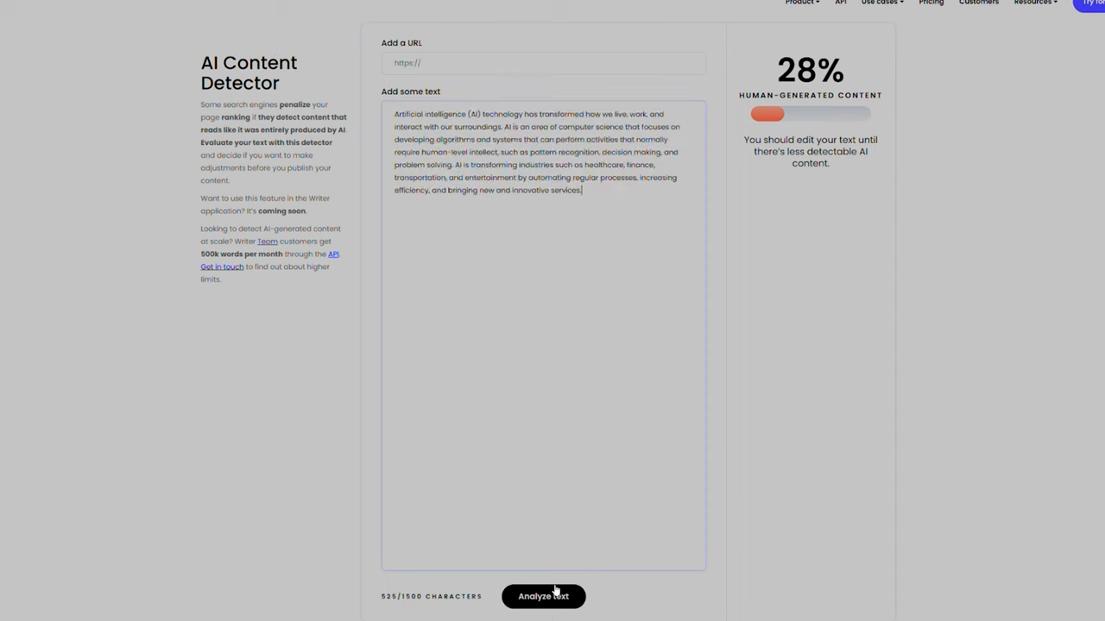
{"action": "left_click", "coordinate": [545, 596]}
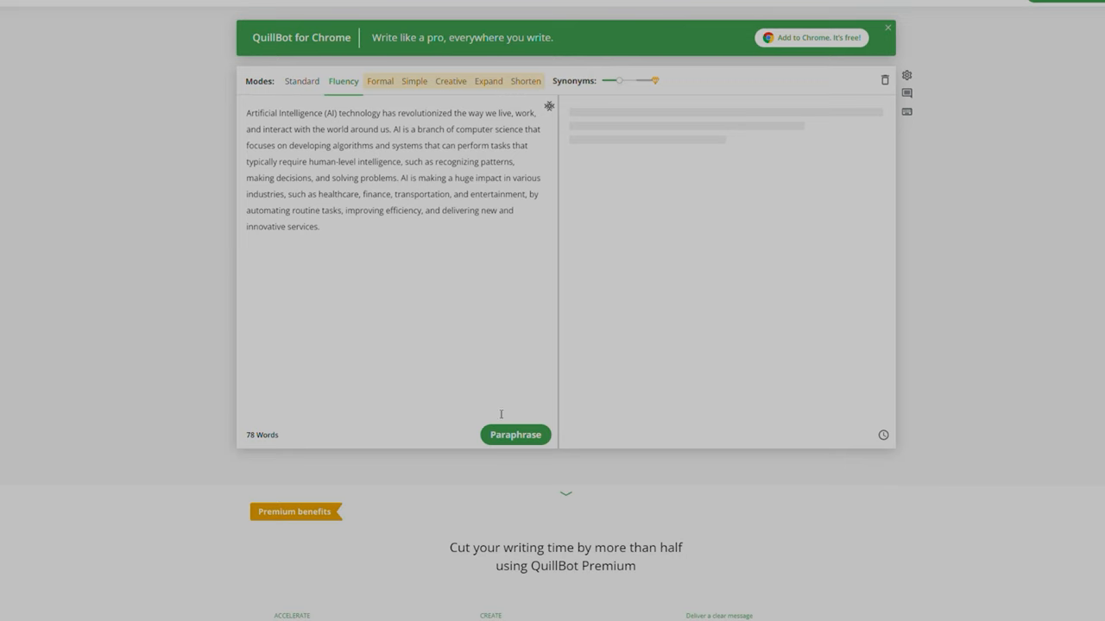
- Paraphrase the AI paragraph into a 70-word rewrite, then analyze the original in the detector
{"action": "left_click", "coordinate": [514, 434]}
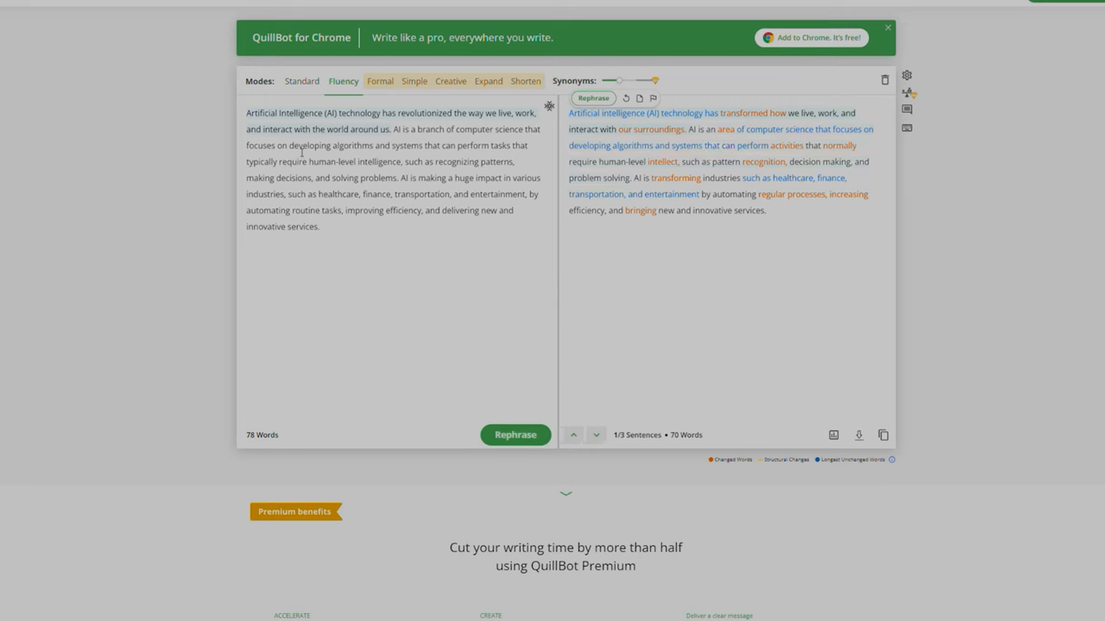
{"action": "left_click_drag", "start_coordinate": [248, 112], "coordinate": [320, 226]}
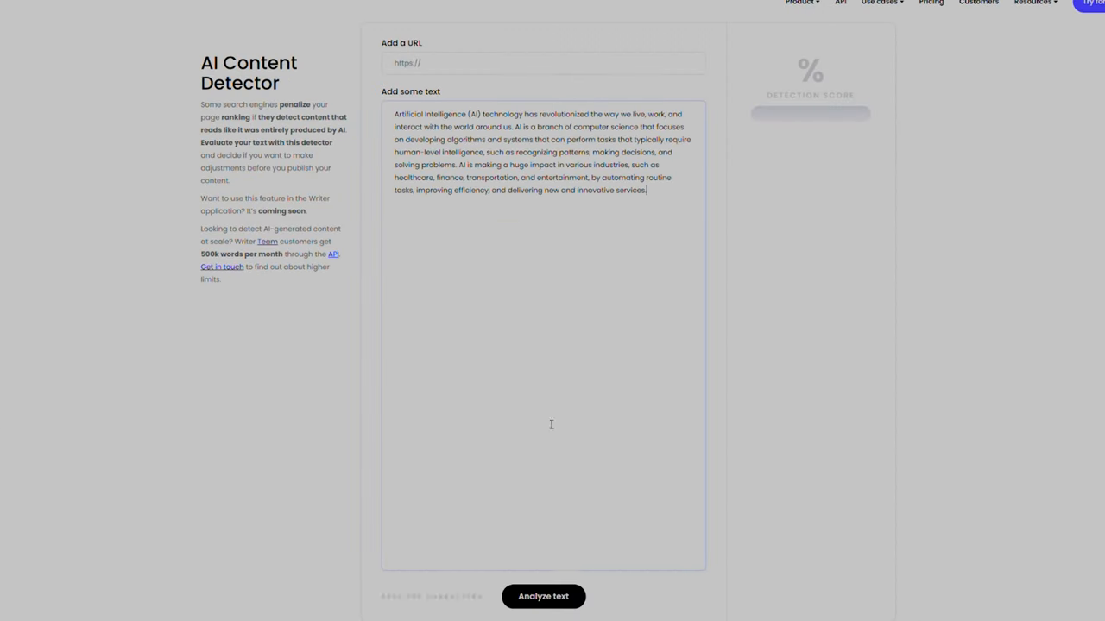
{"action": "left_click", "coordinate": [542, 596]}
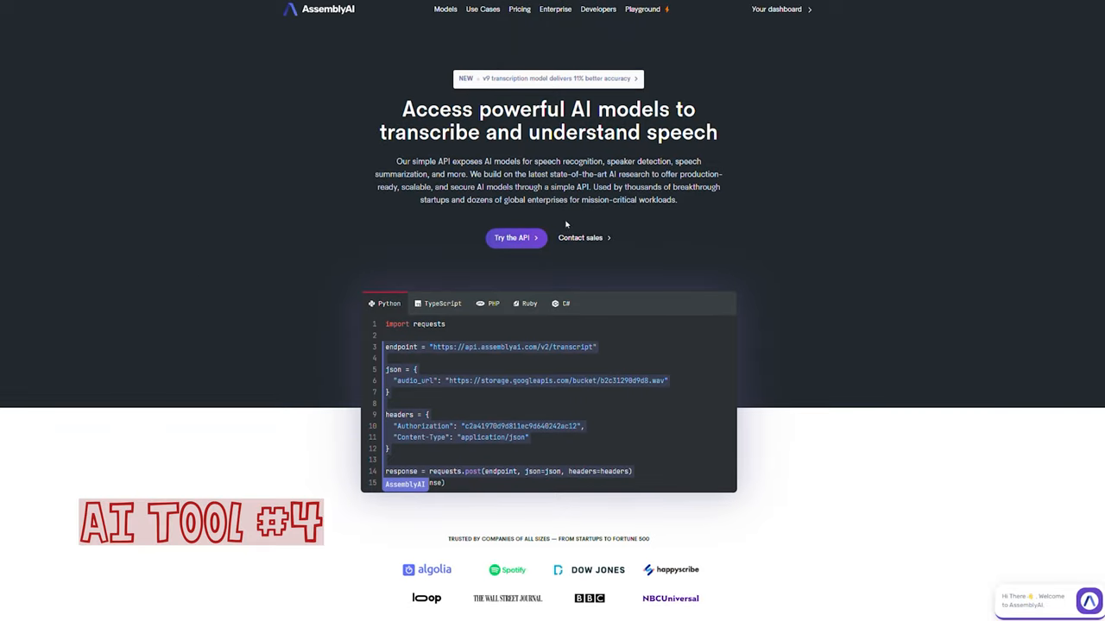
{"action": "mouse_move", "coordinate": [791, 9]}
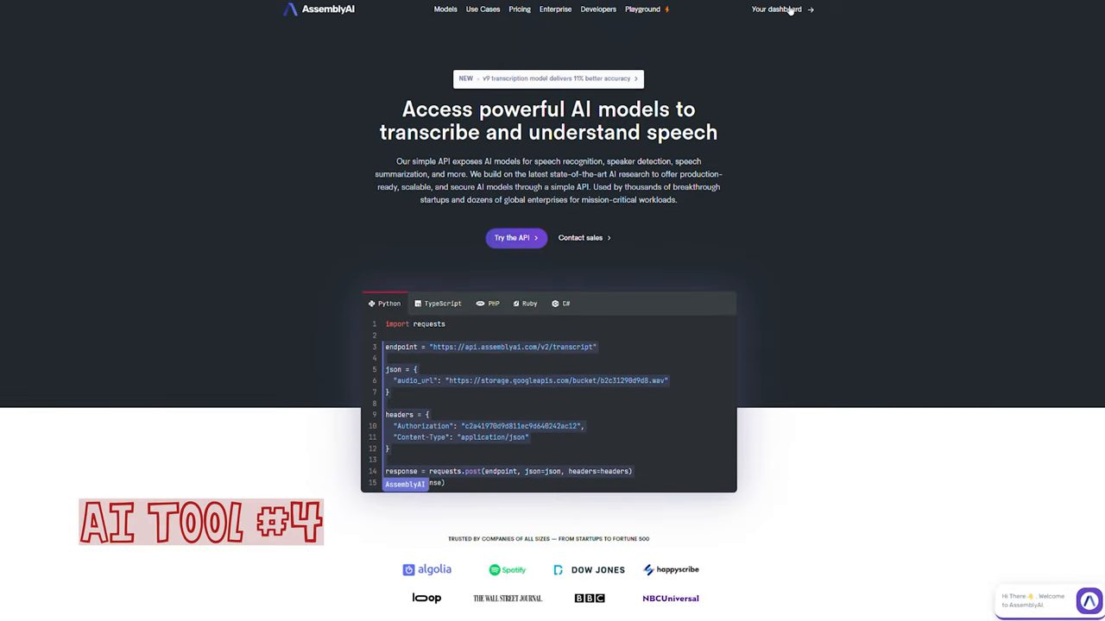
- Go to AssemblyAI's account dashboard from the 'Your dashboard' link
{"action": "left_click", "coordinate": [772, 9]}
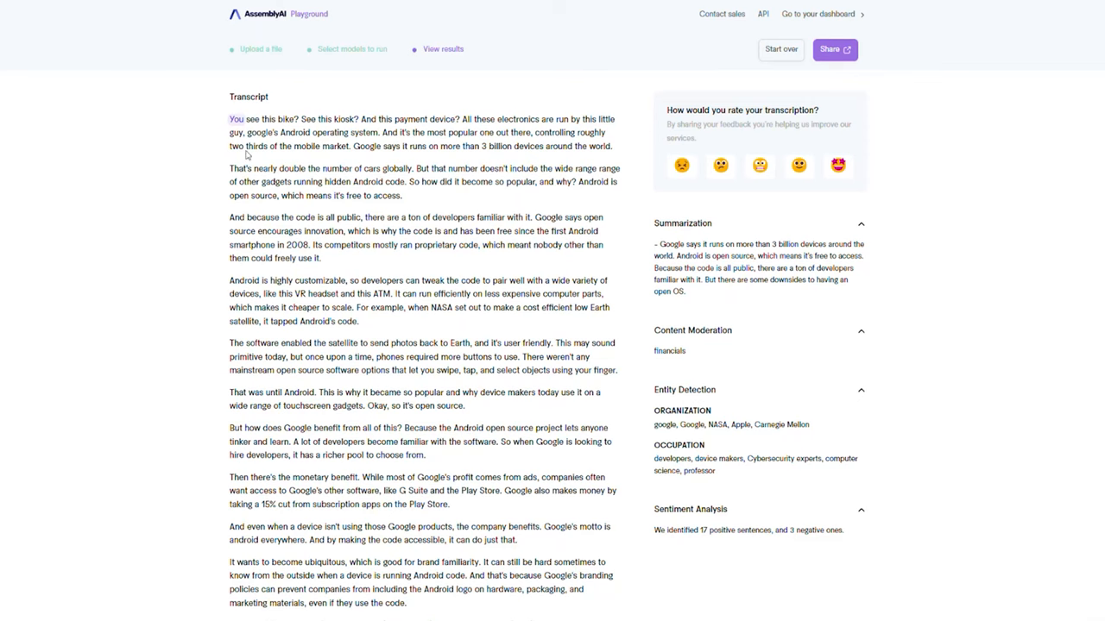
- Scroll through the Android video transcript with its summary, entity and sentiment panels
{"action": "scroll", "scroll_direction": "down", "scroll_amount": 3}
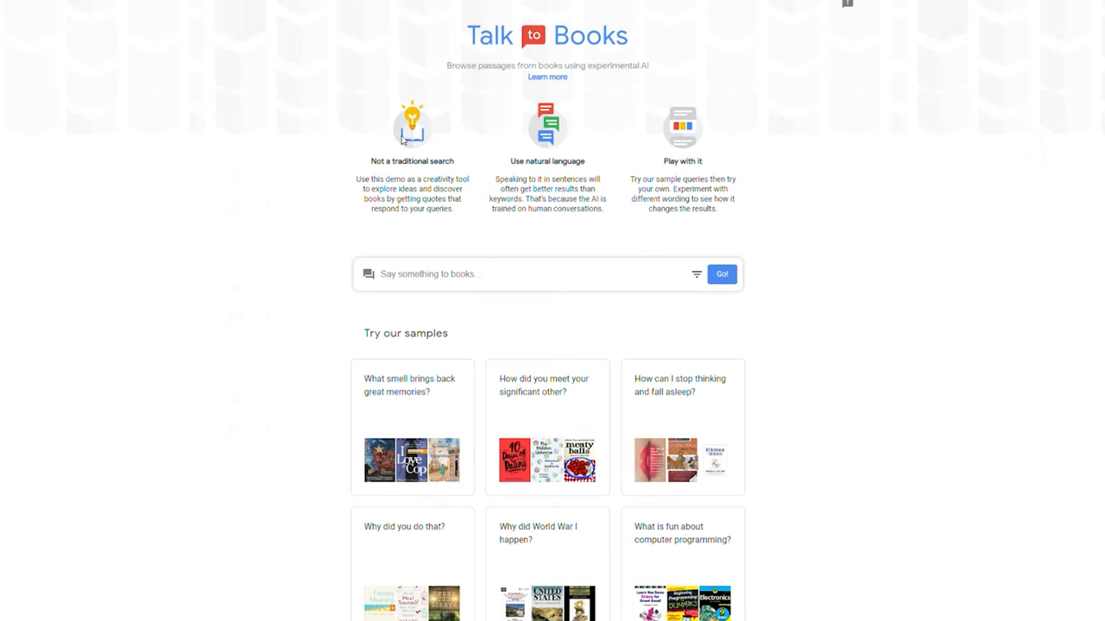
{"action": "mouse_move", "coordinate": [494, 174]}
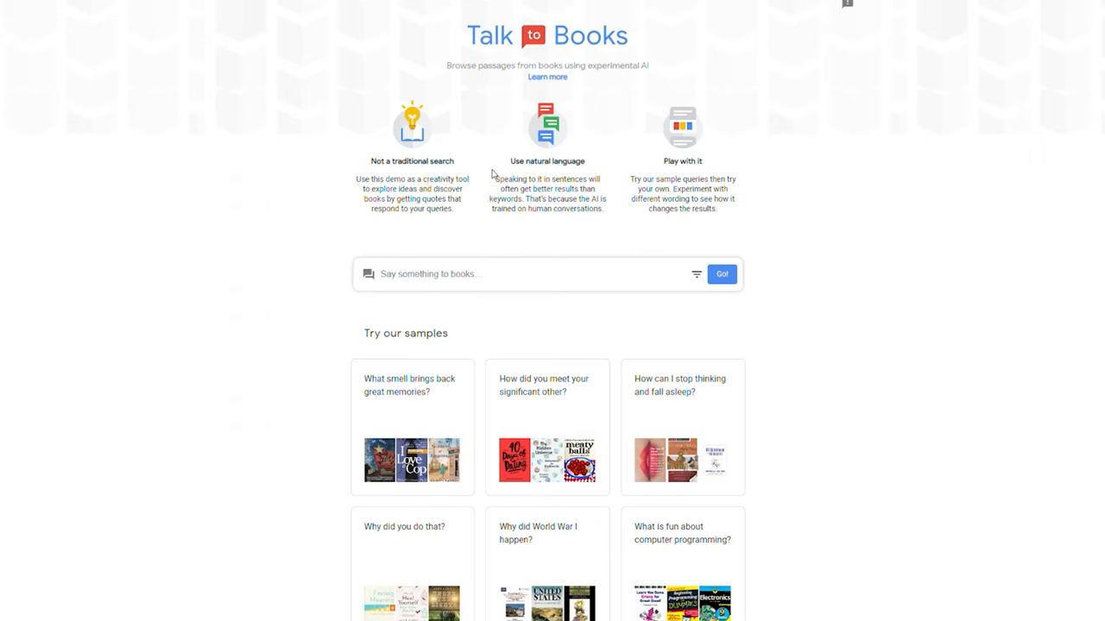
{"action": "mouse_move", "coordinate": [507, 167]}
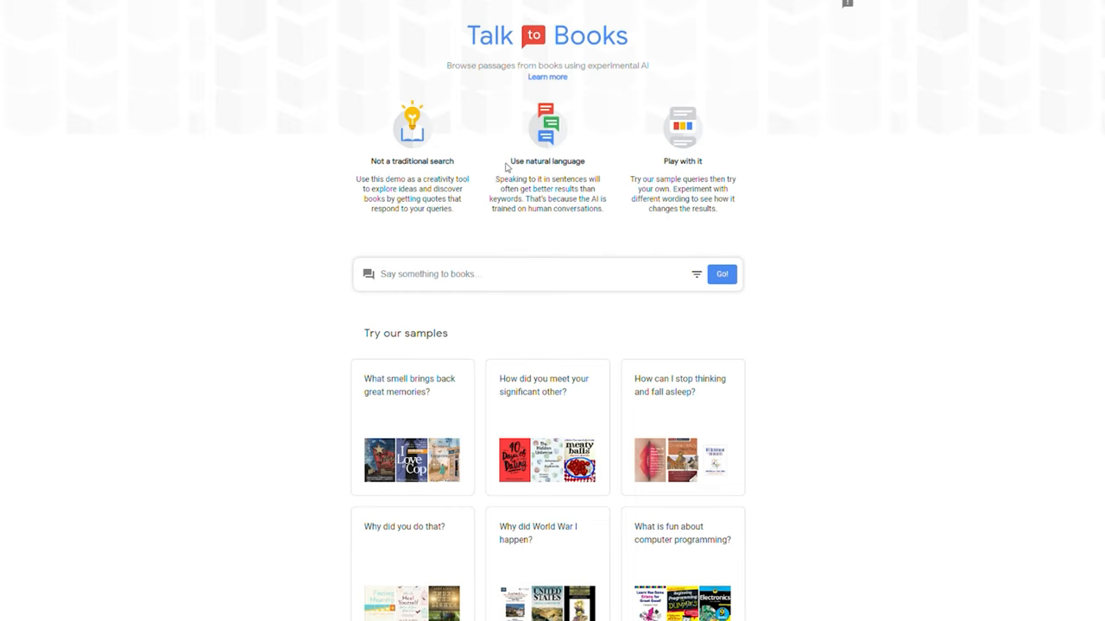
{"action": "mouse_move", "coordinate": [618, 201]}
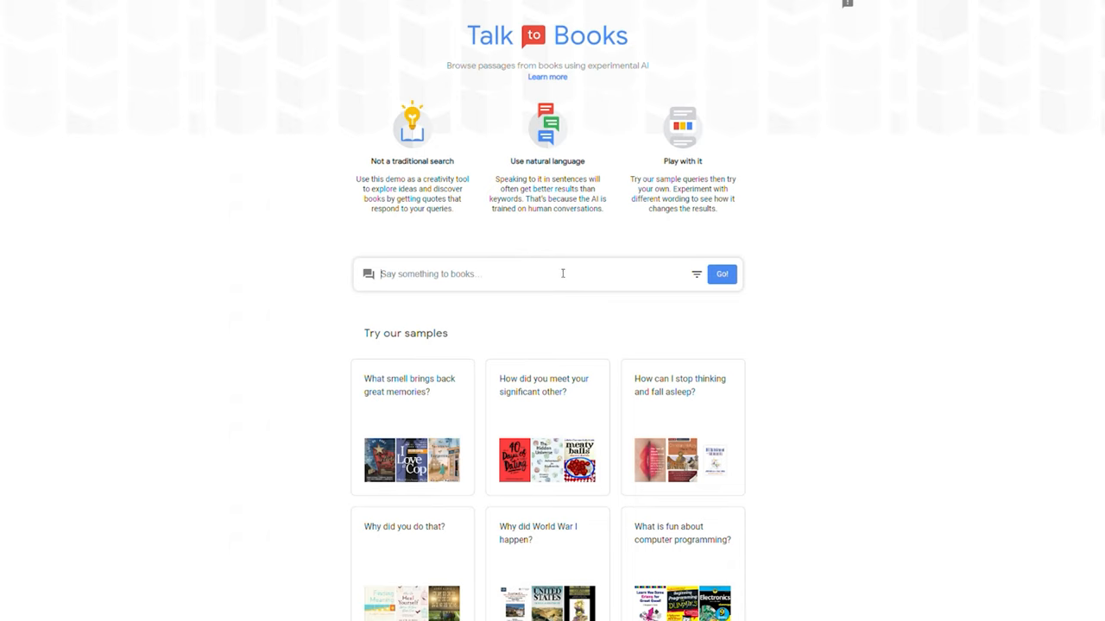
{"action": "mouse_move", "coordinate": [696, 288]}
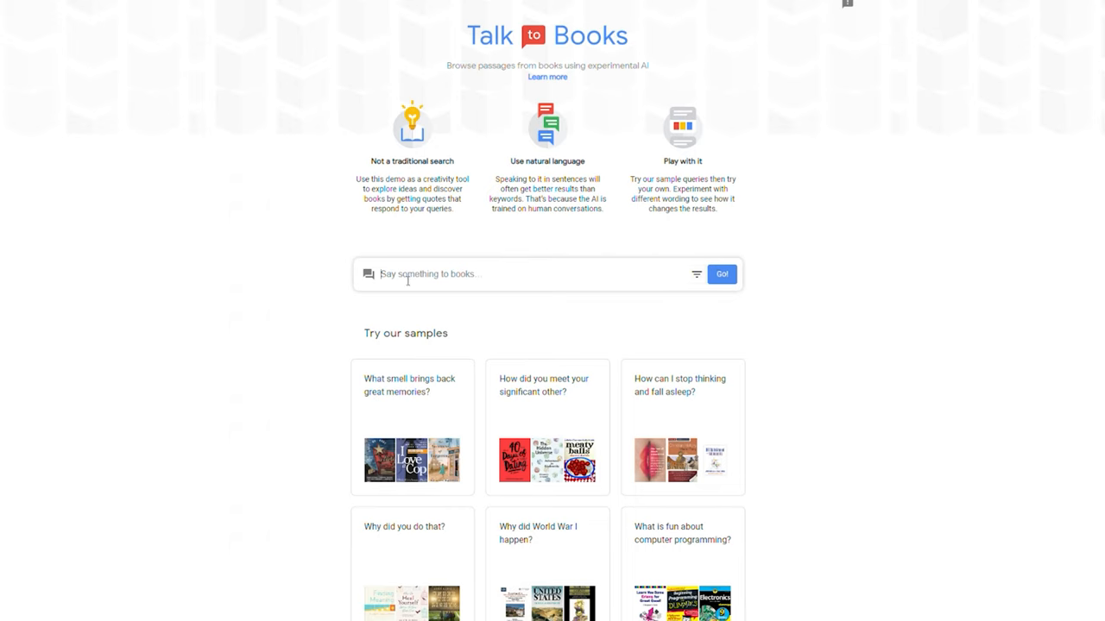
- Ask Talk to Books 'whats crypto?' and scroll through the returned book passages
{"action": "type", "text": "whats crypto?"}
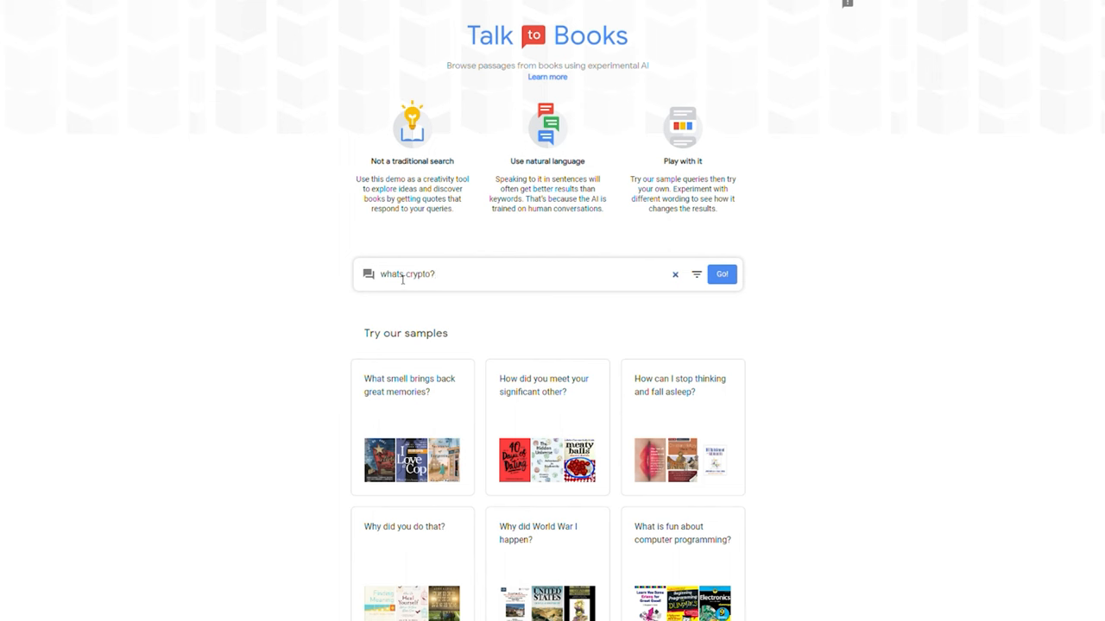
{"action": "left_click", "coordinate": [721, 274]}
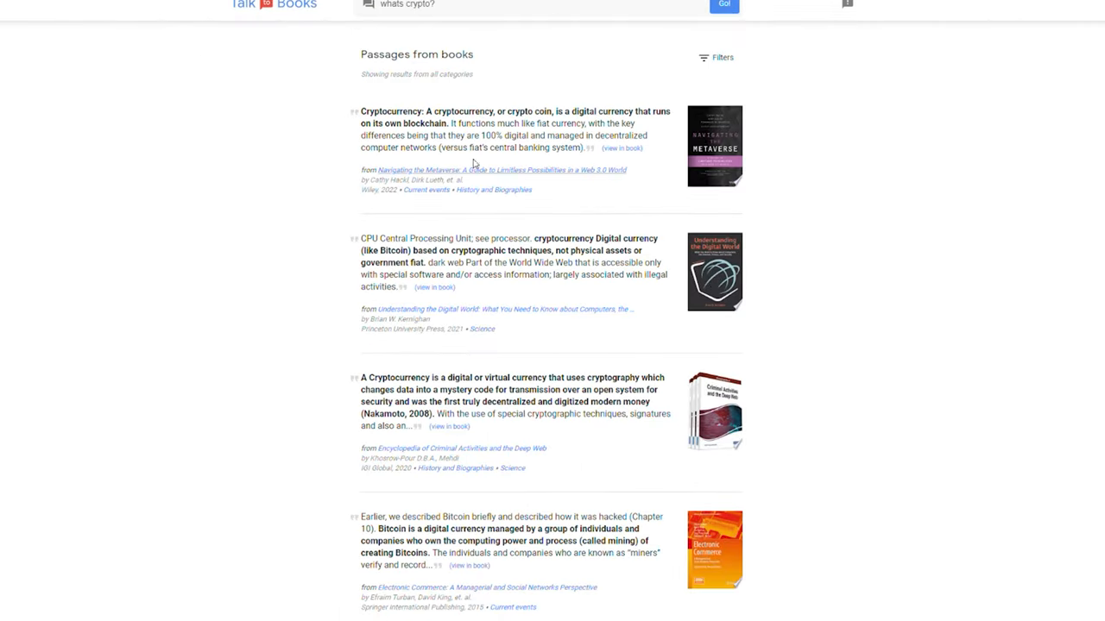
{"action": "scroll", "scroll_direction": "down", "scroll_amount": 3}
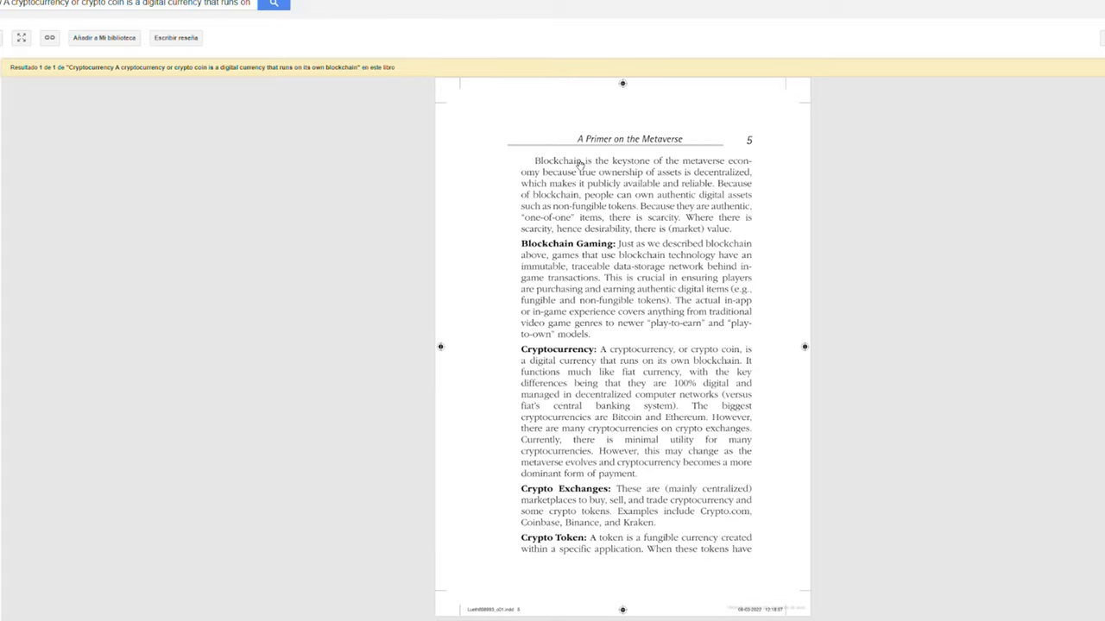
- Scroll through Navigating the Metaverse's glossary pages defining DAO, DeFi, NFT and smart contracts
{"action": "scroll", "scroll_direction": "down", "scroll_amount": 3}
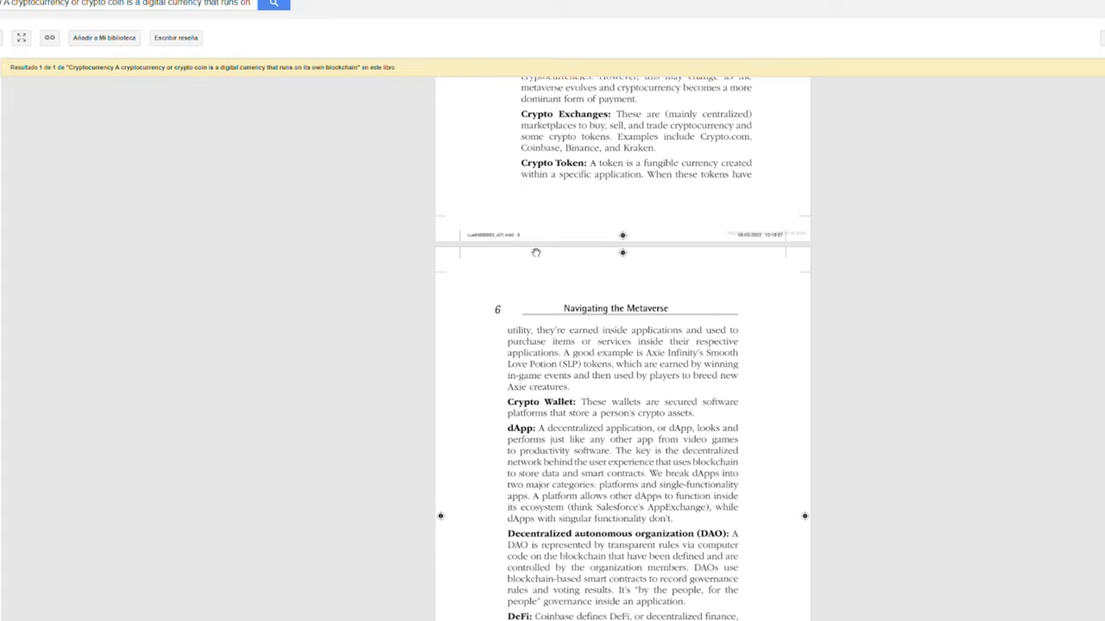
{"action": "scroll", "scroll_direction": "down", "scroll_amount": 3}
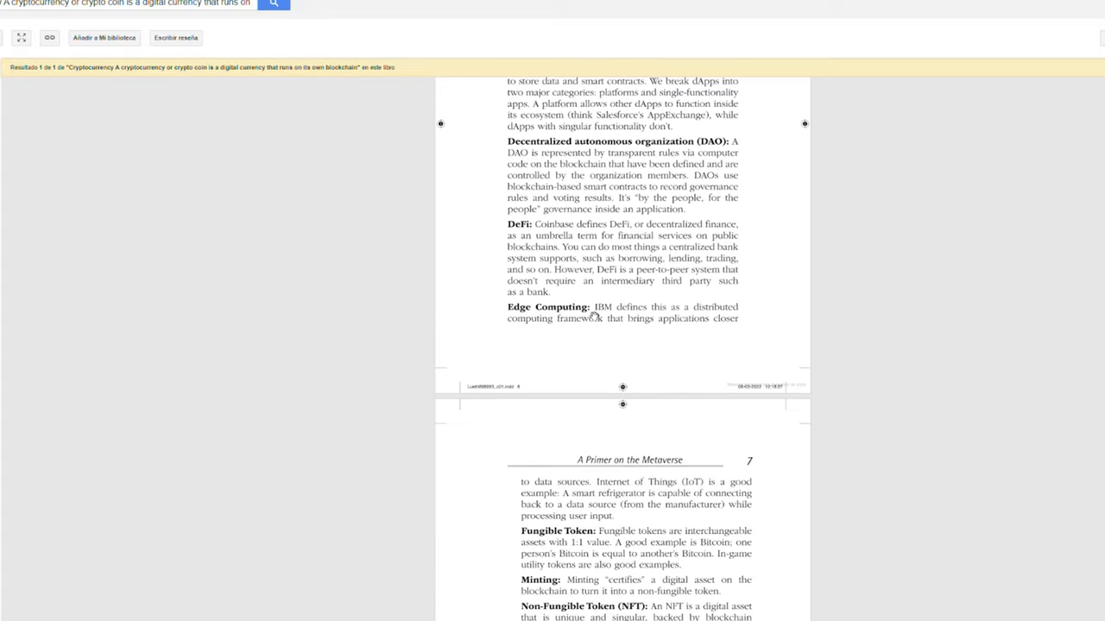
{"action": "scroll", "scroll_direction": "down", "scroll_amount": 3}
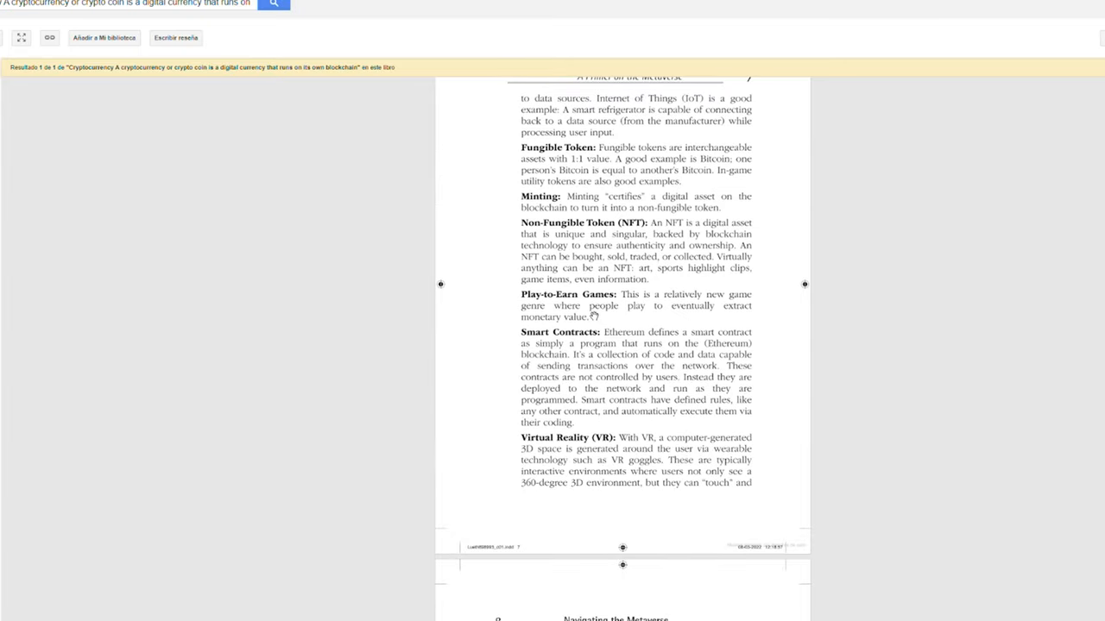